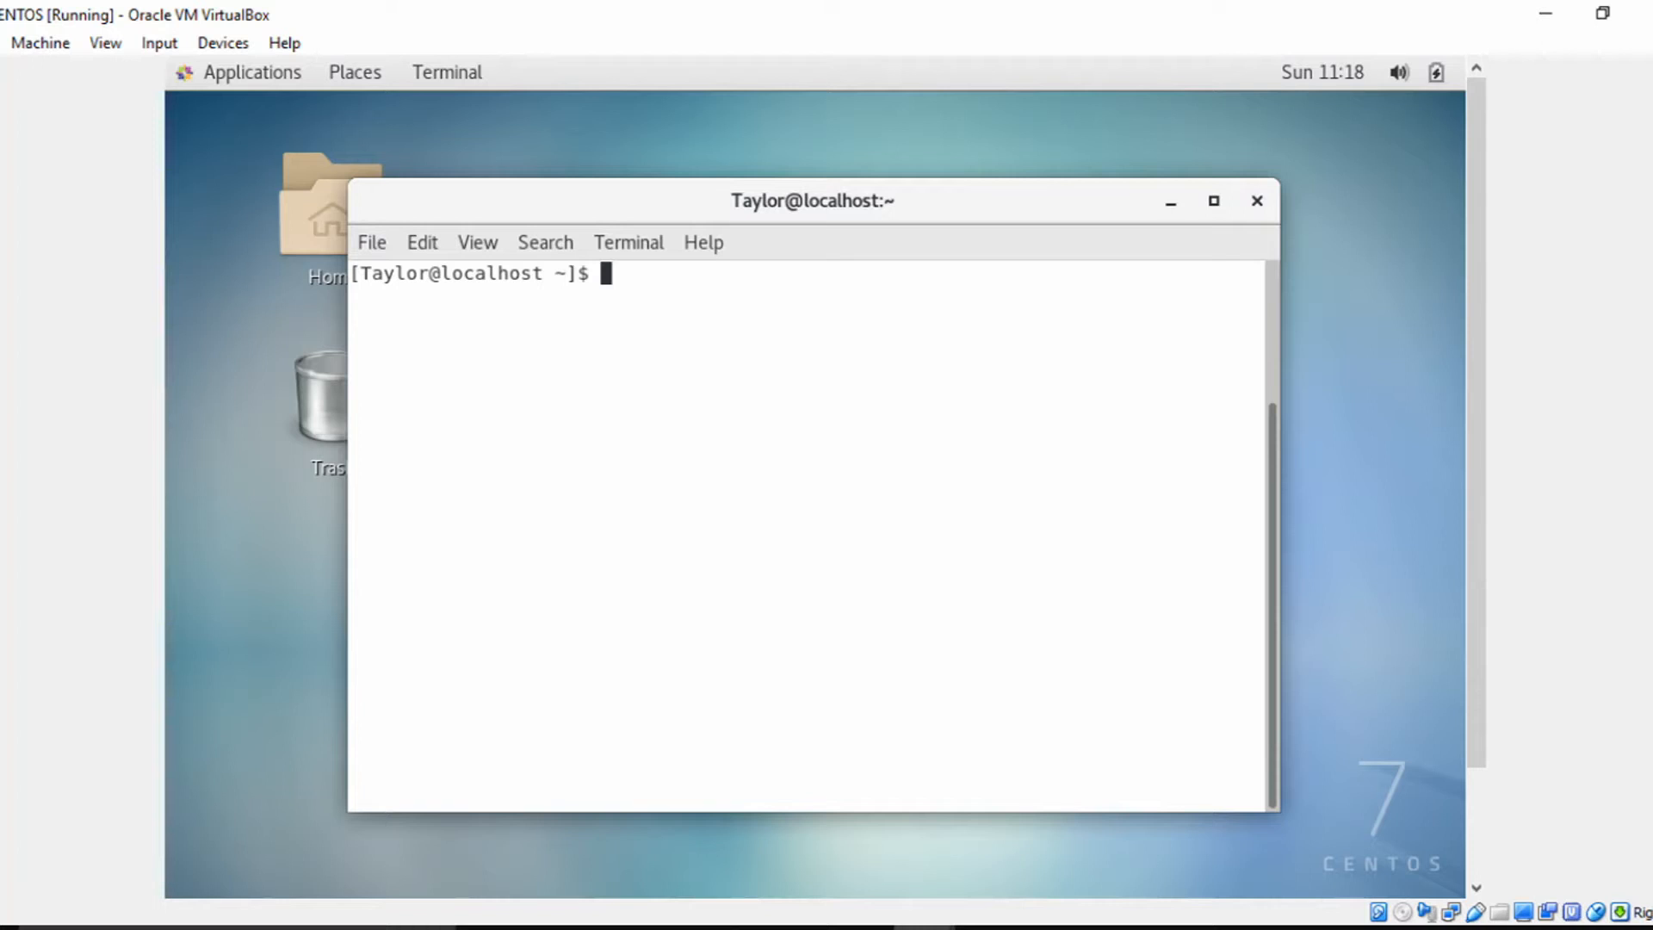
Show the current directory, then move into Documents and list cyberandyou and tbrom5
type("pwd")
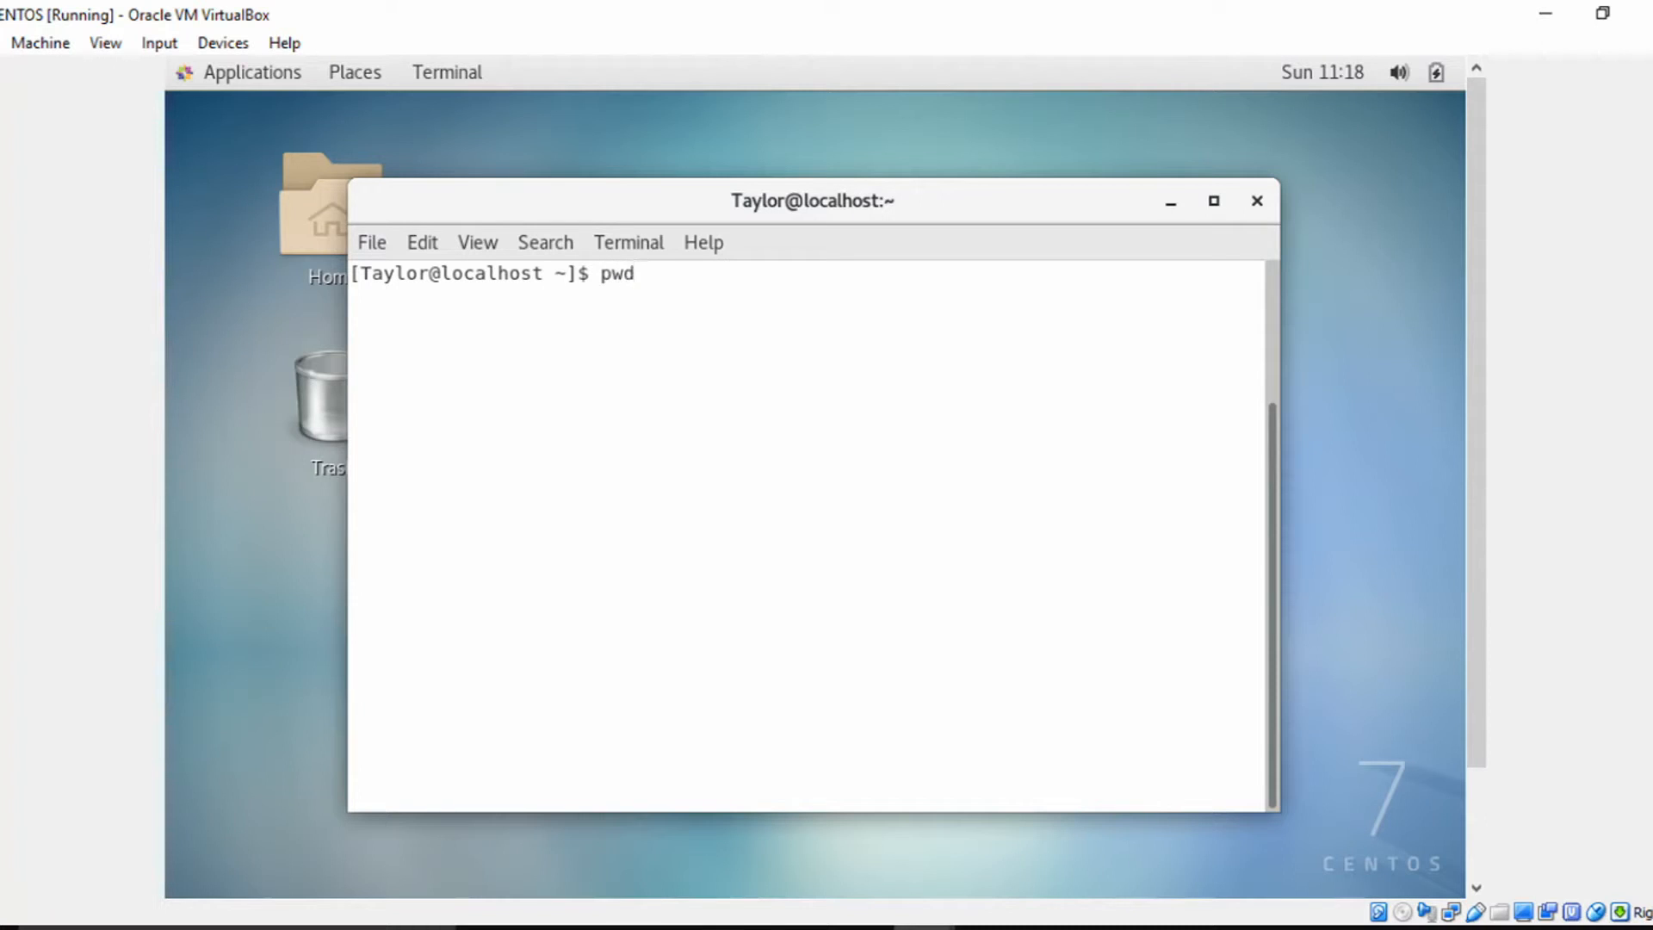
key("Return")
type("ls")
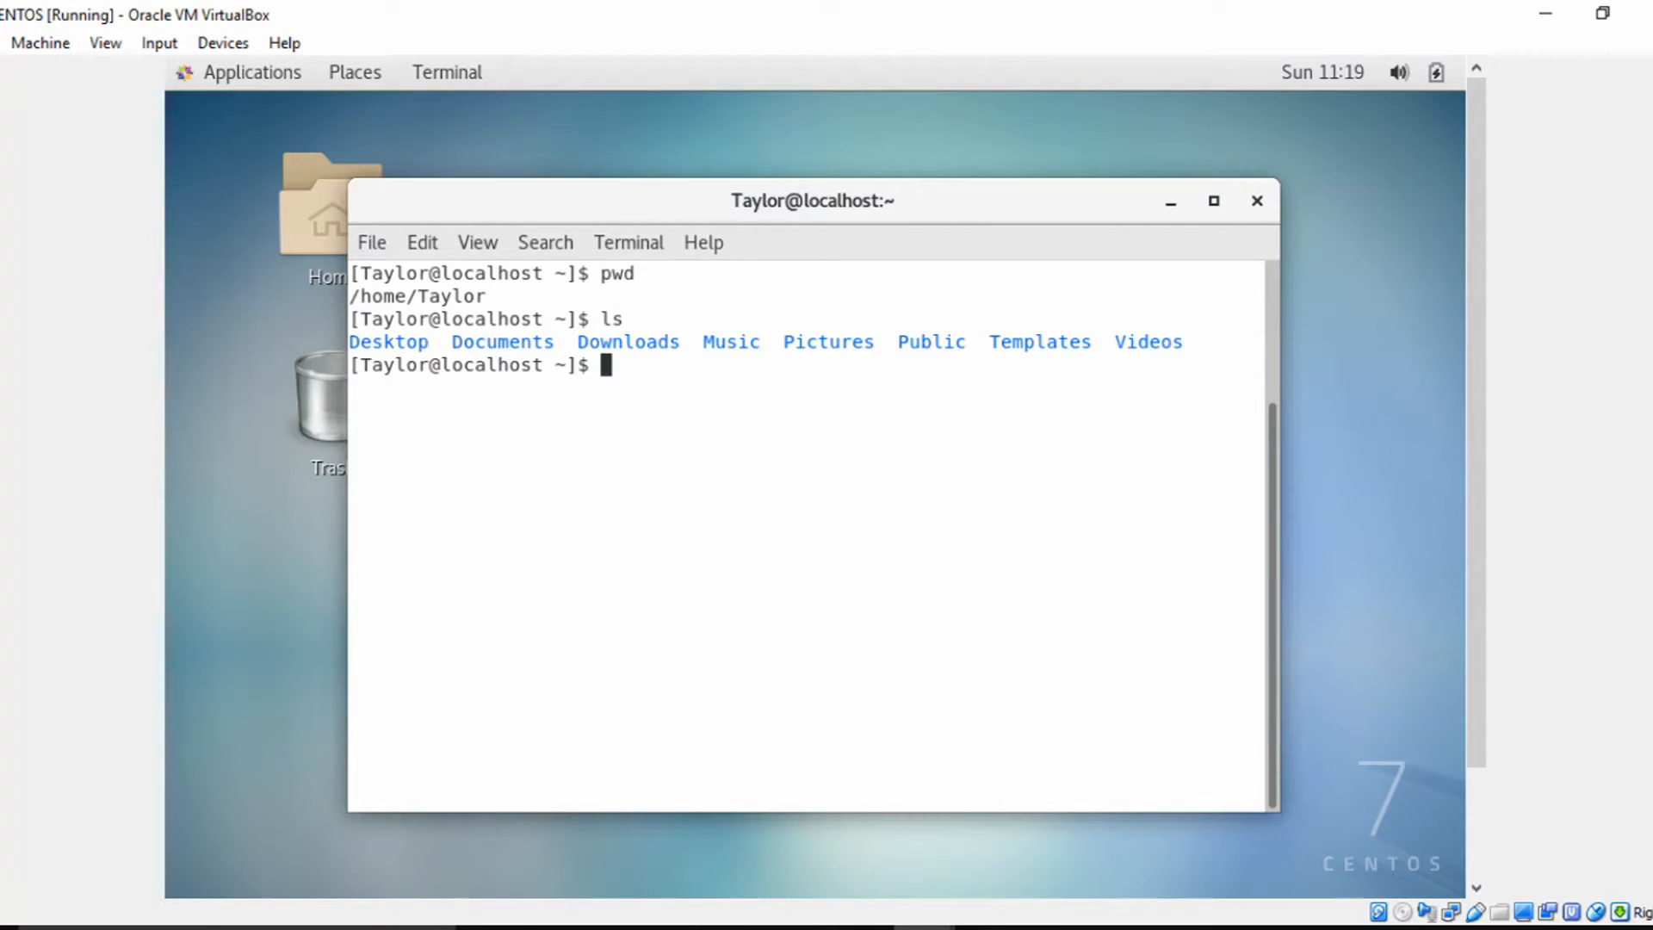
type("cd Documents/")
type("ls")
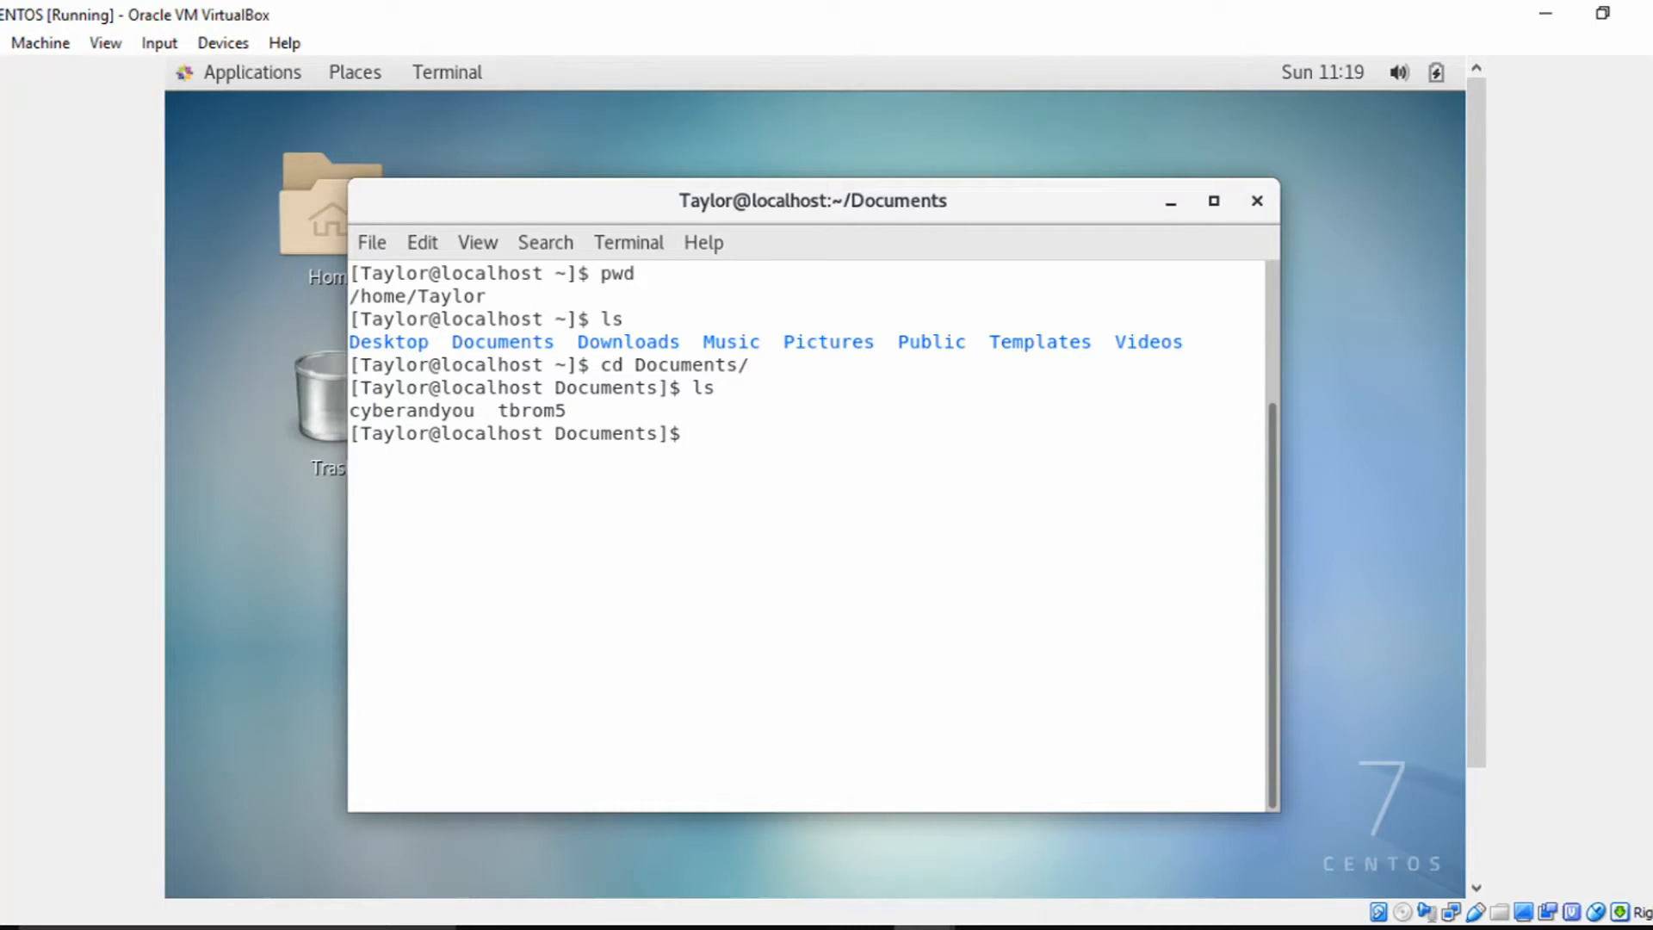
Create empty file1 with touch, then list Documents with ls and ls -l
type("touch")
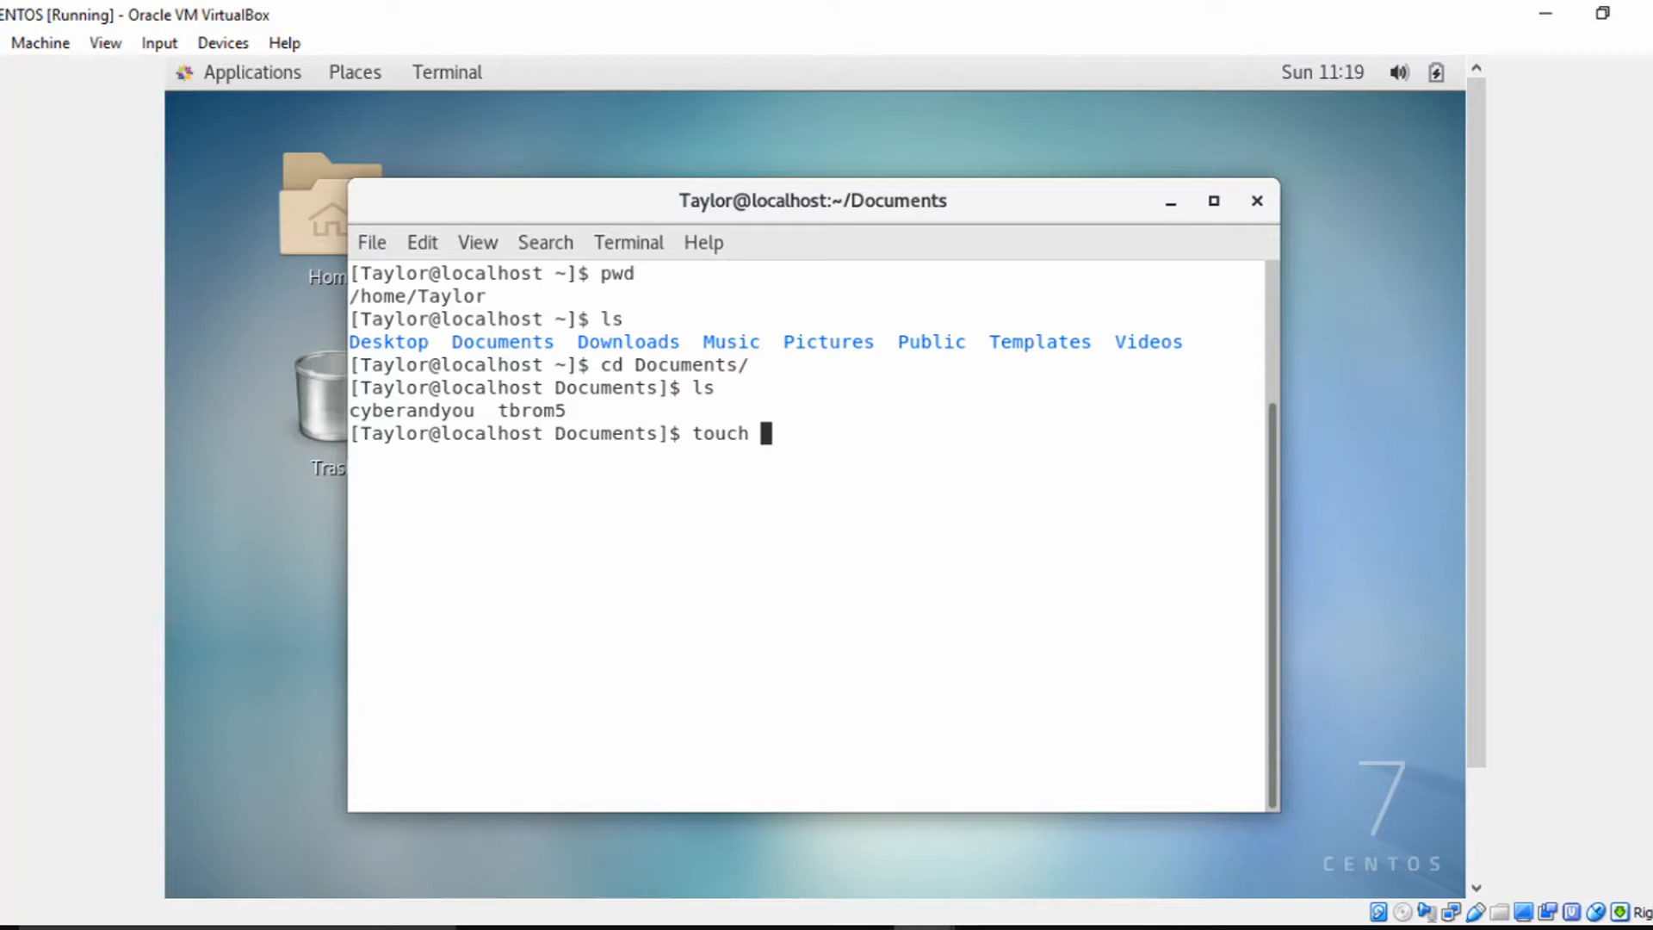
type("file1")
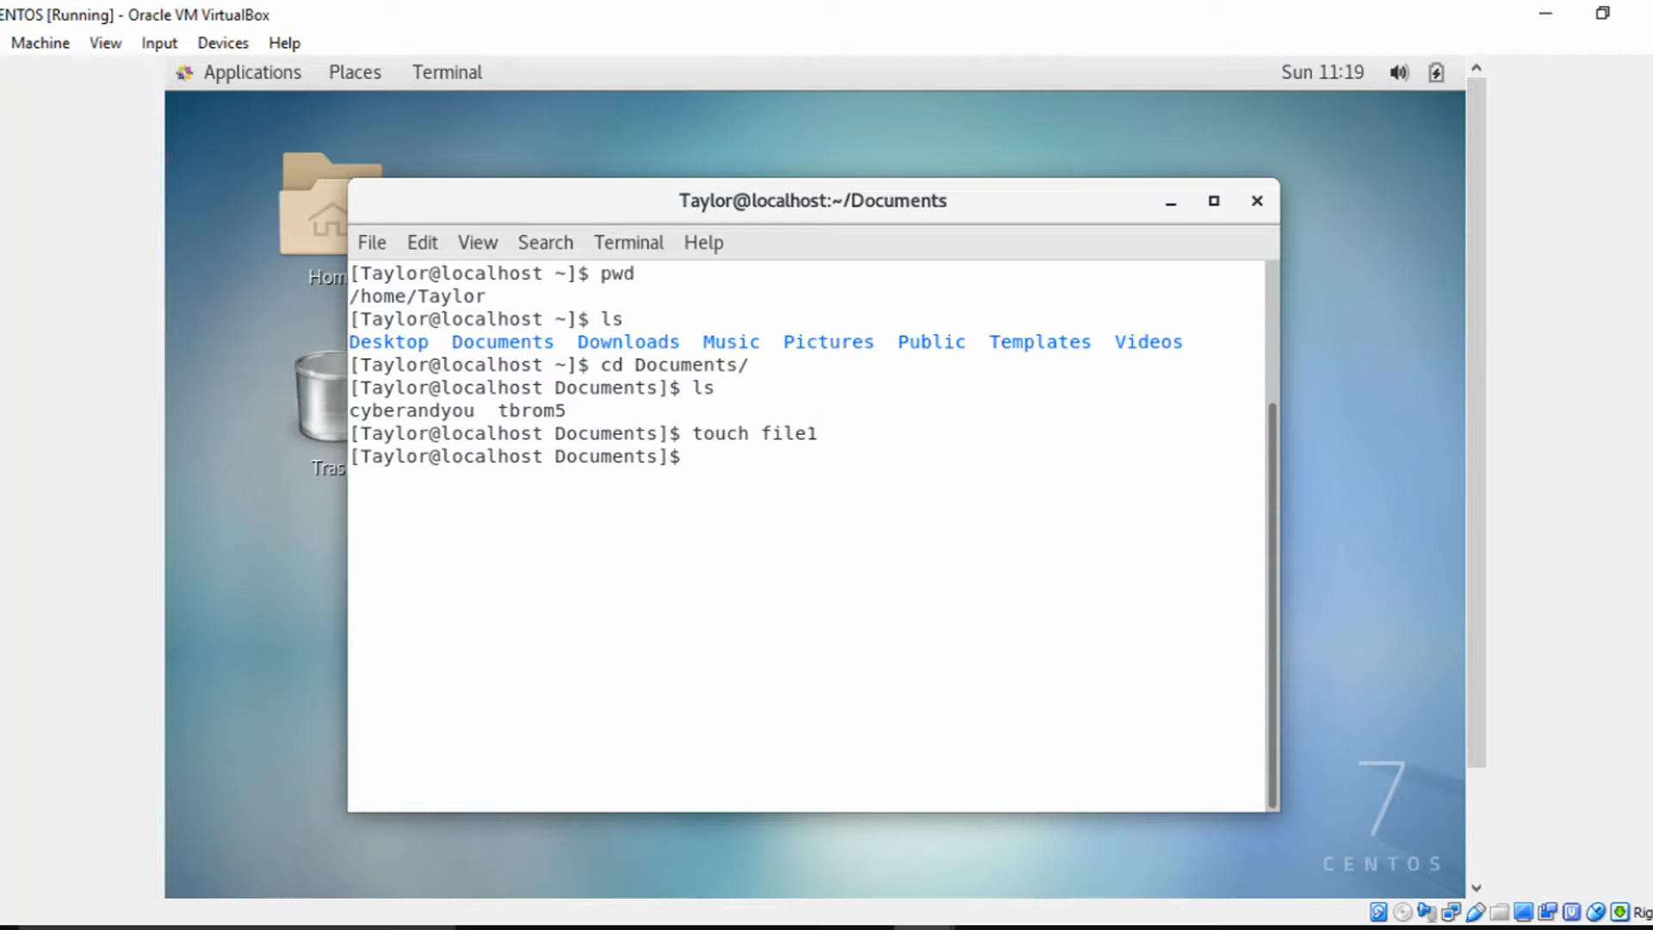
type("ls")
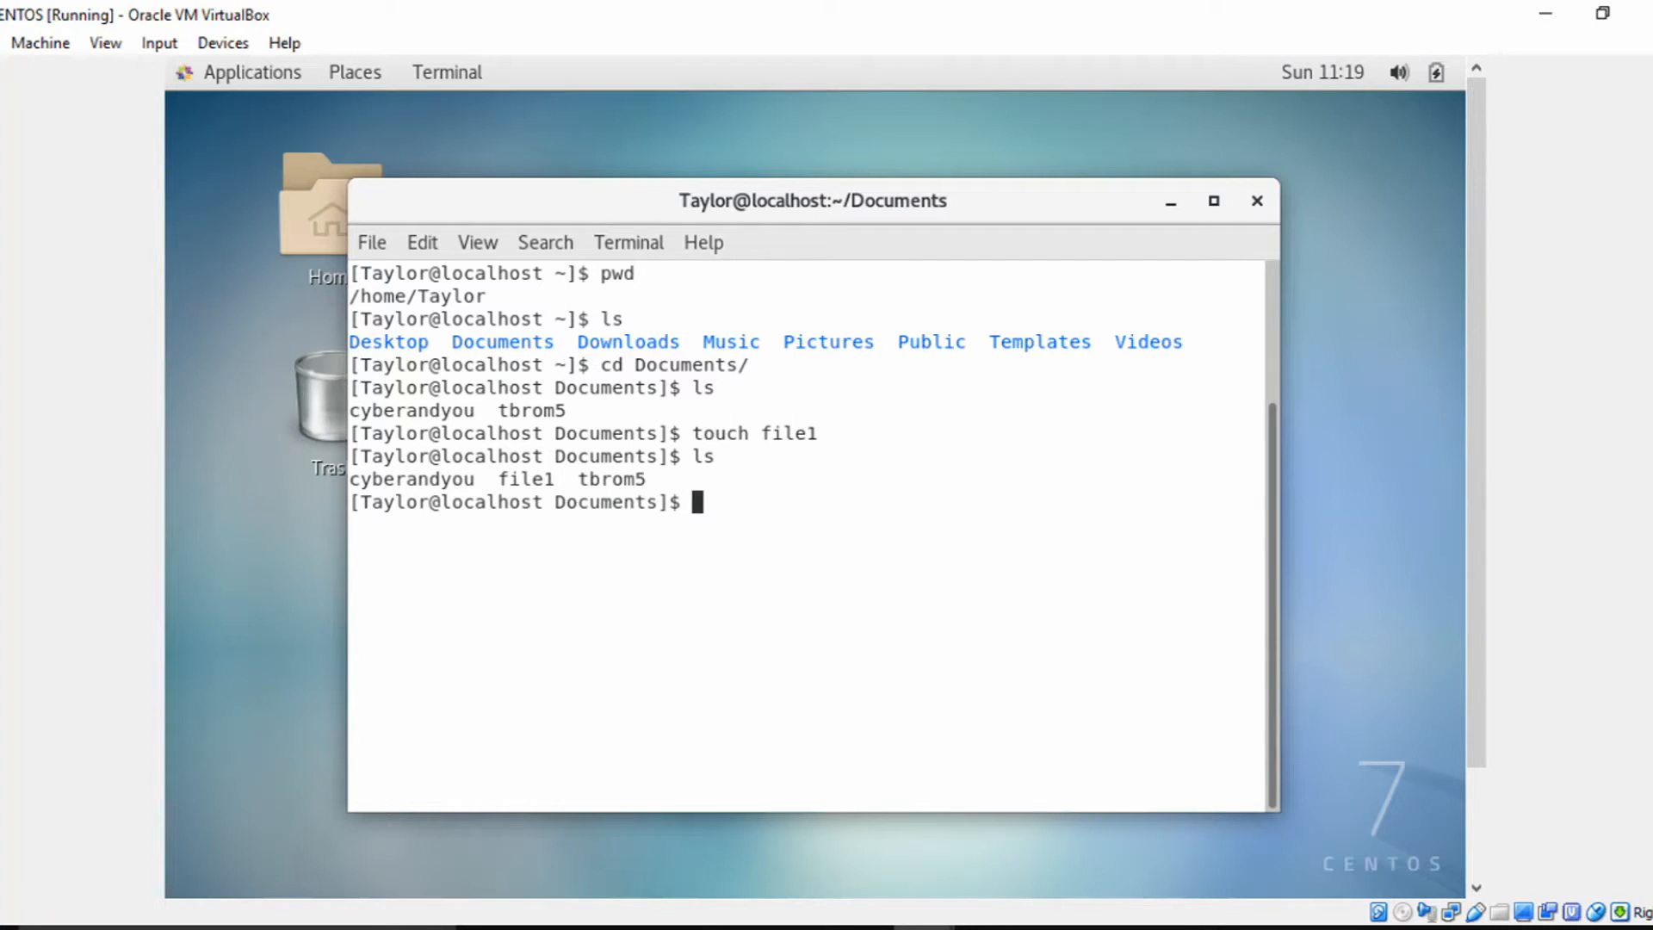
type("ls -l")
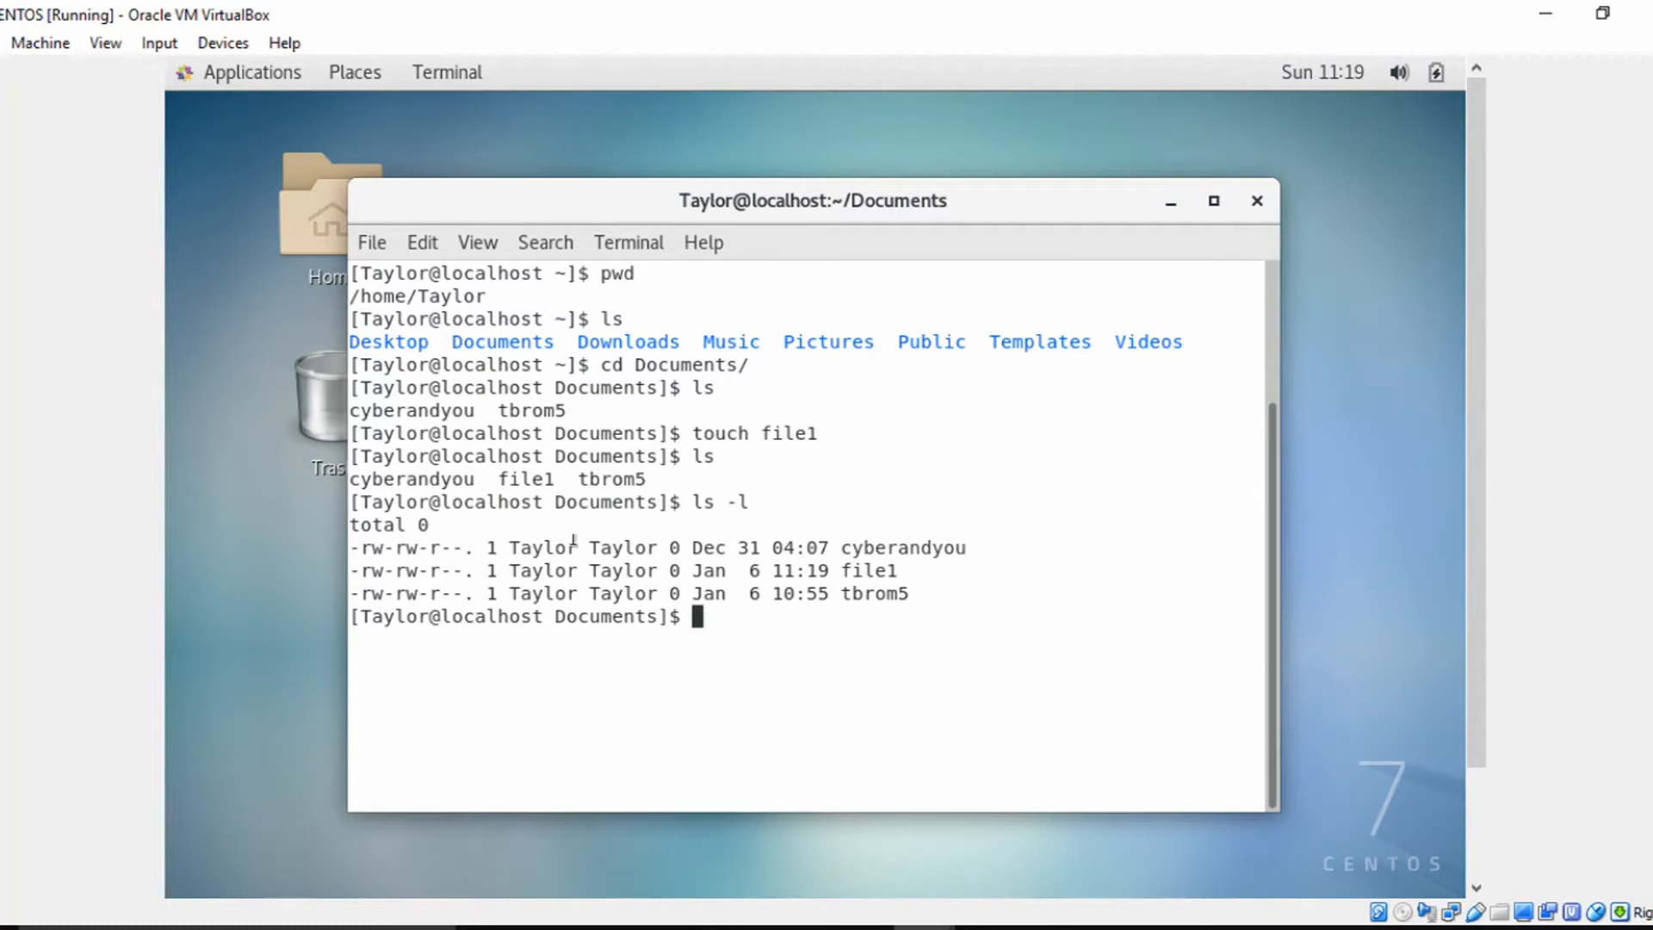
Touch tbrom5 so its timestamp changes from 10:55 to 11:19
left_click_drag(760, 548, 854, 616)
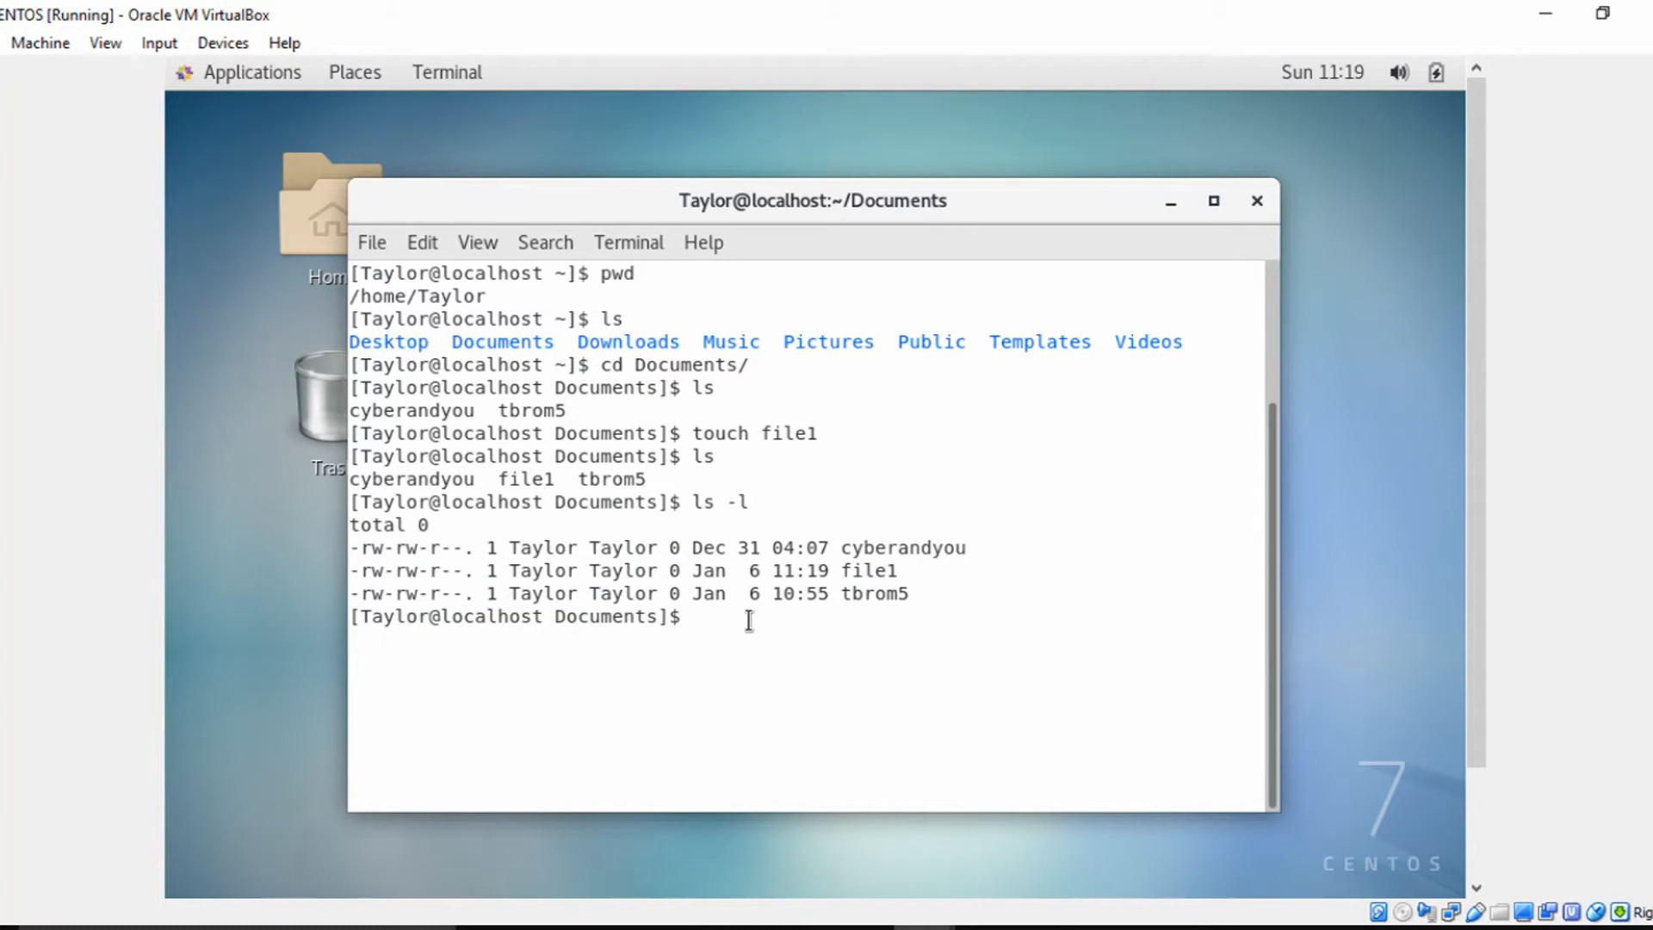
type("touch")
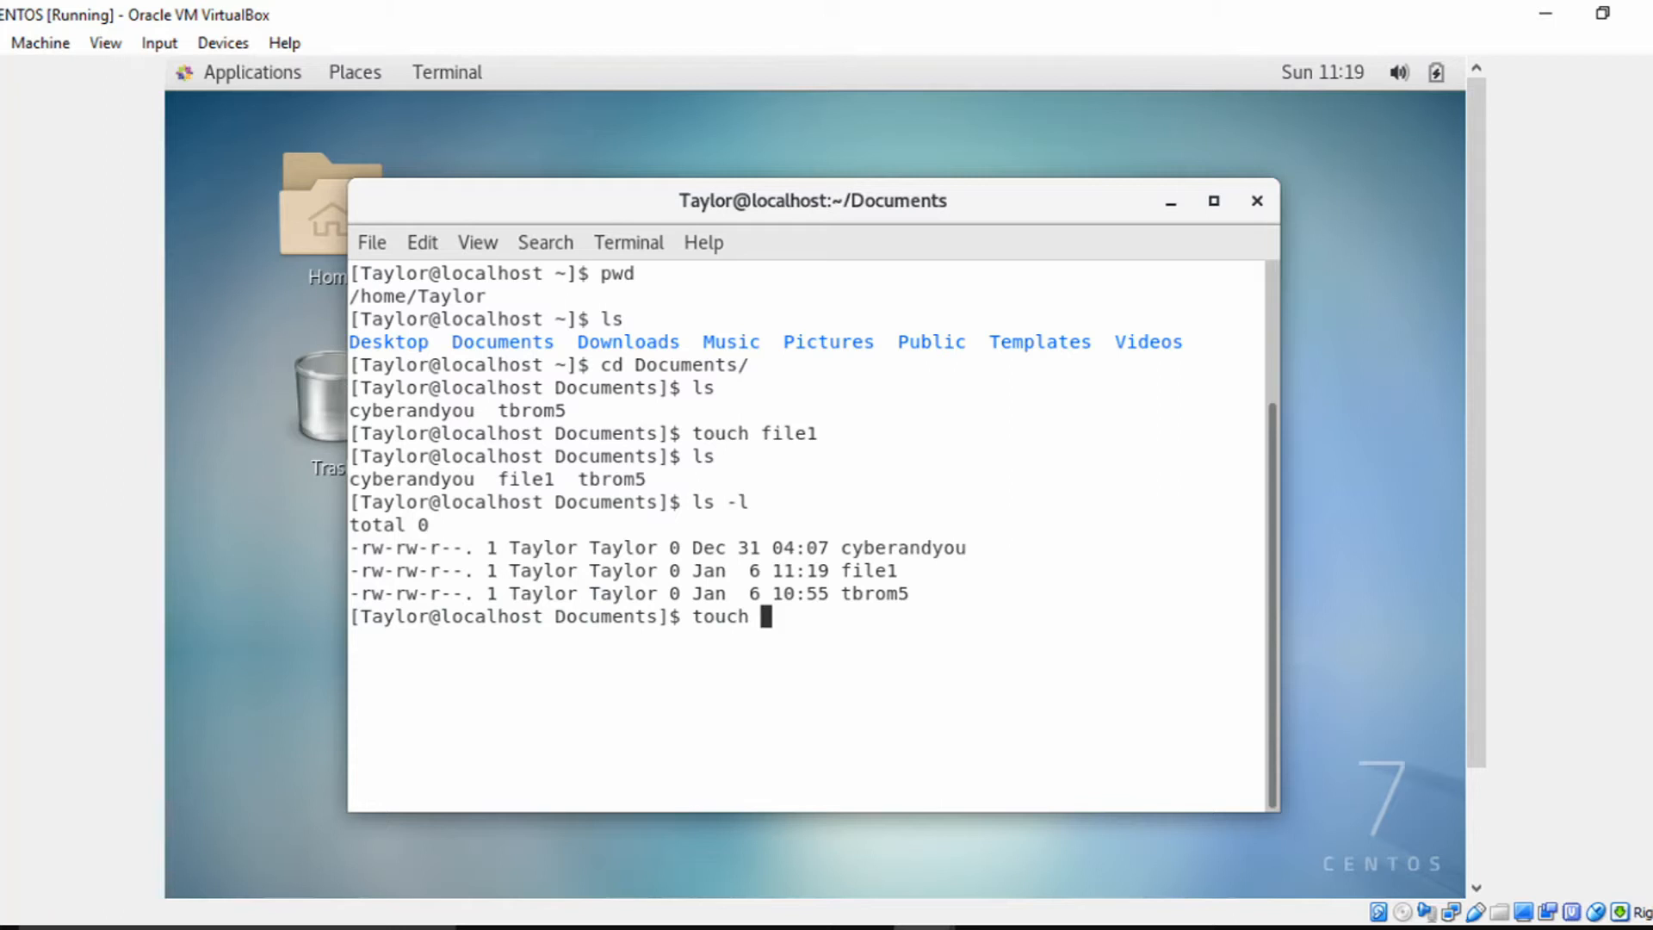
type("tbrom5")
type("ls -l")
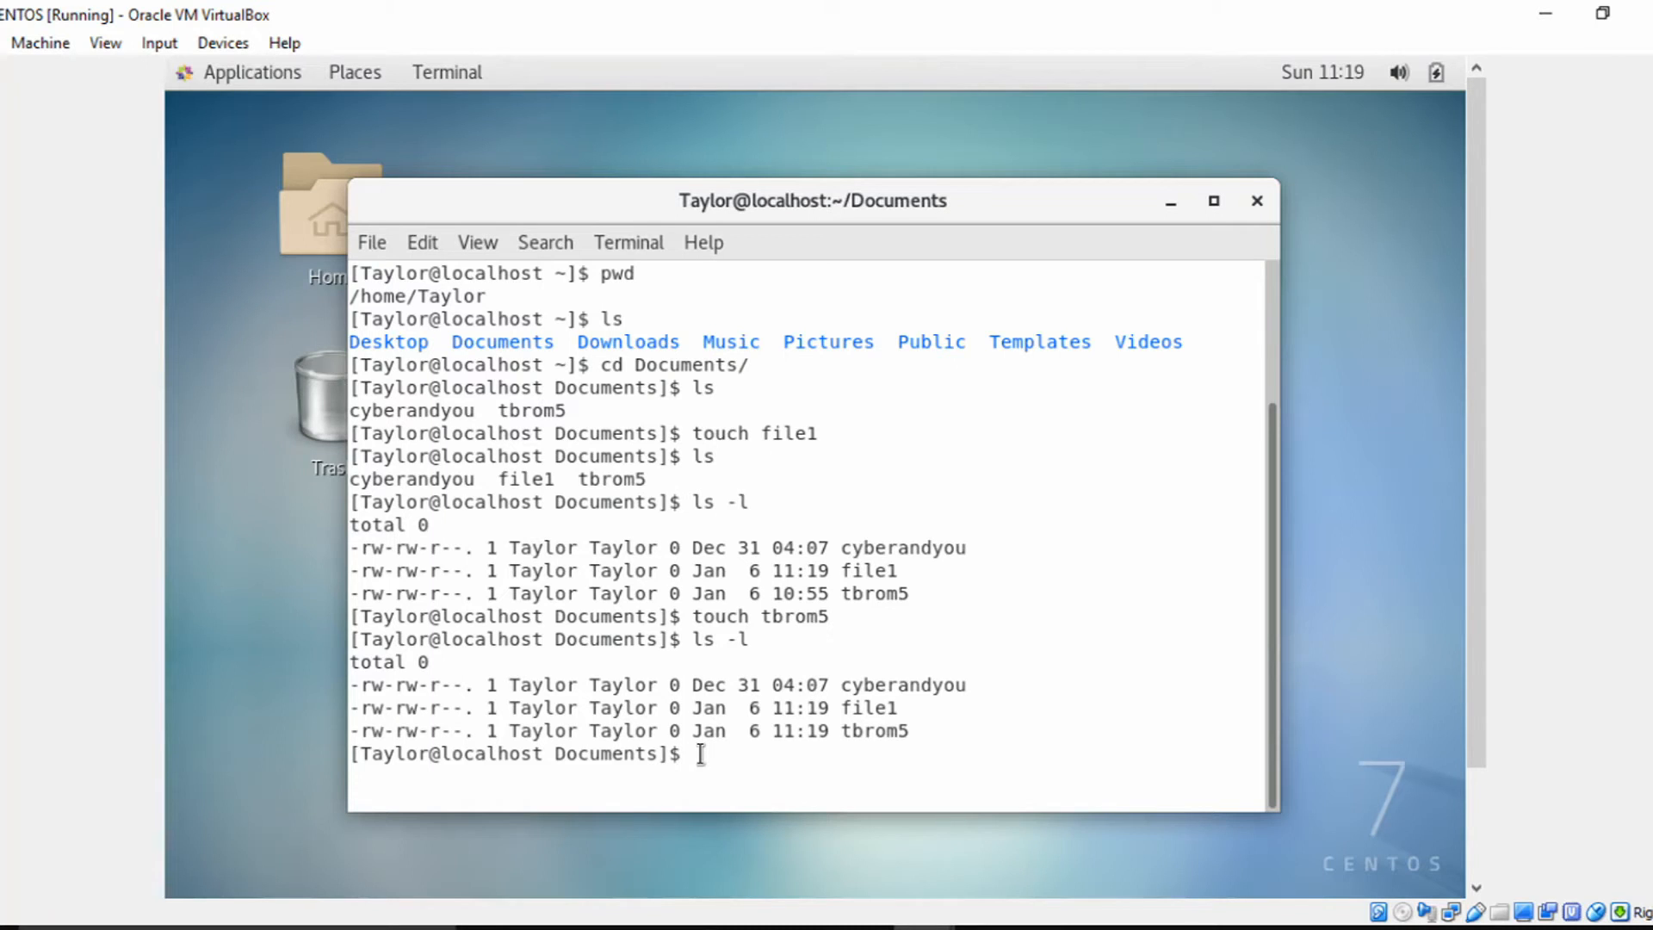
type("cd")
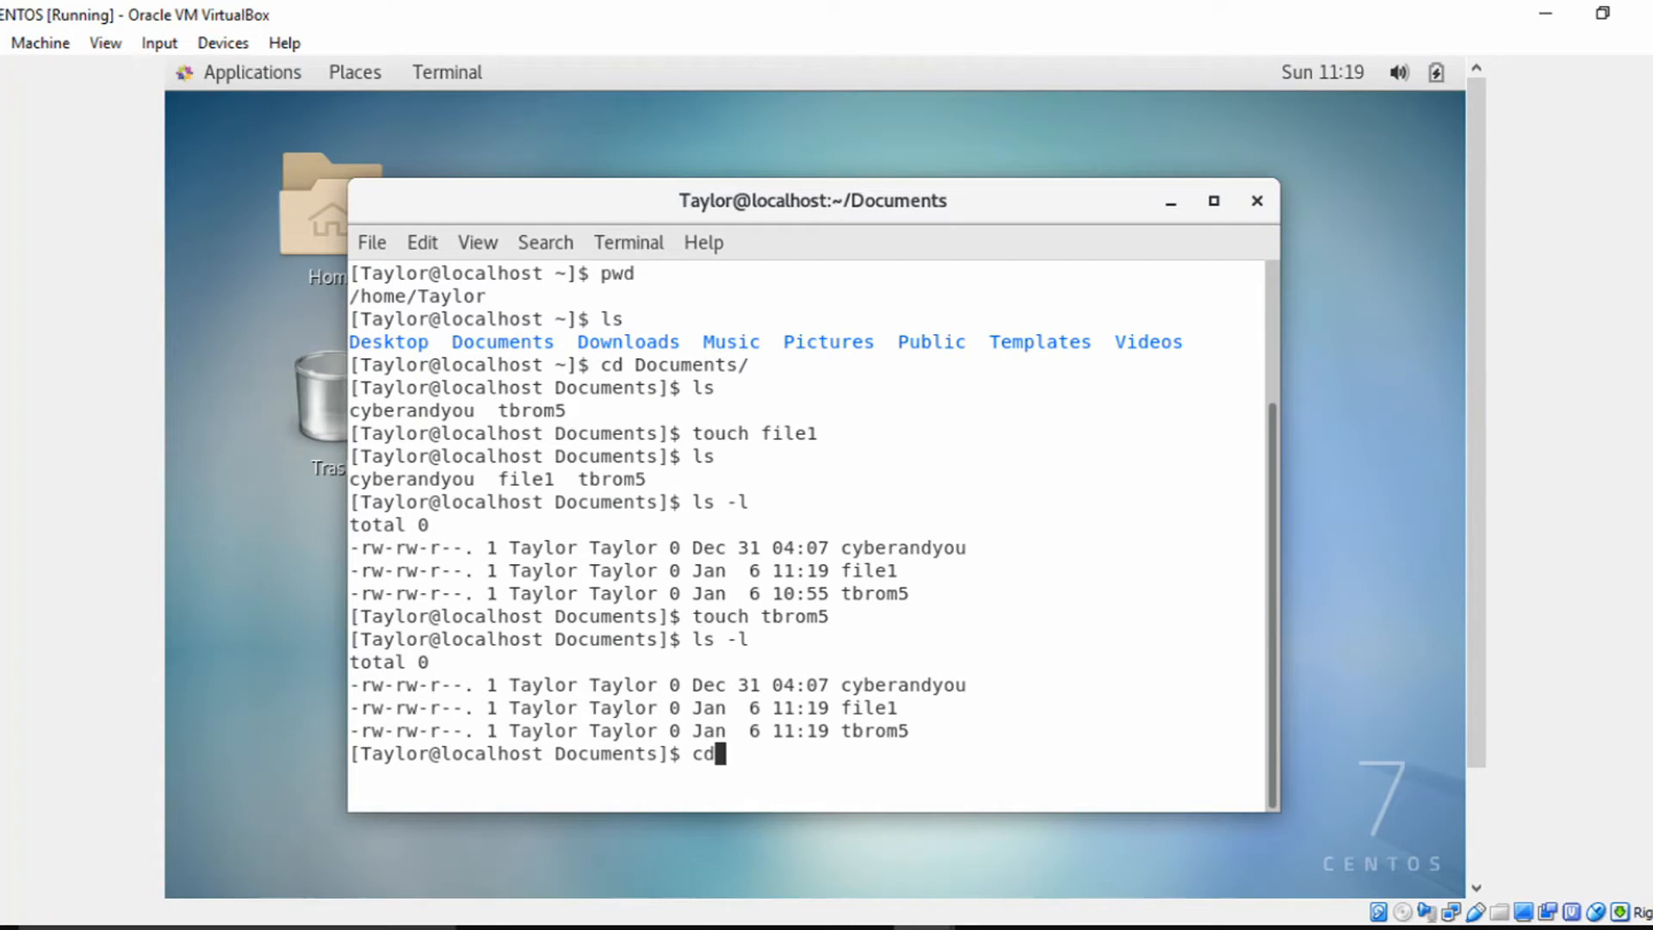
Change to ~, confirm /home/Taylor with pwd, and clear the screen
type("~")
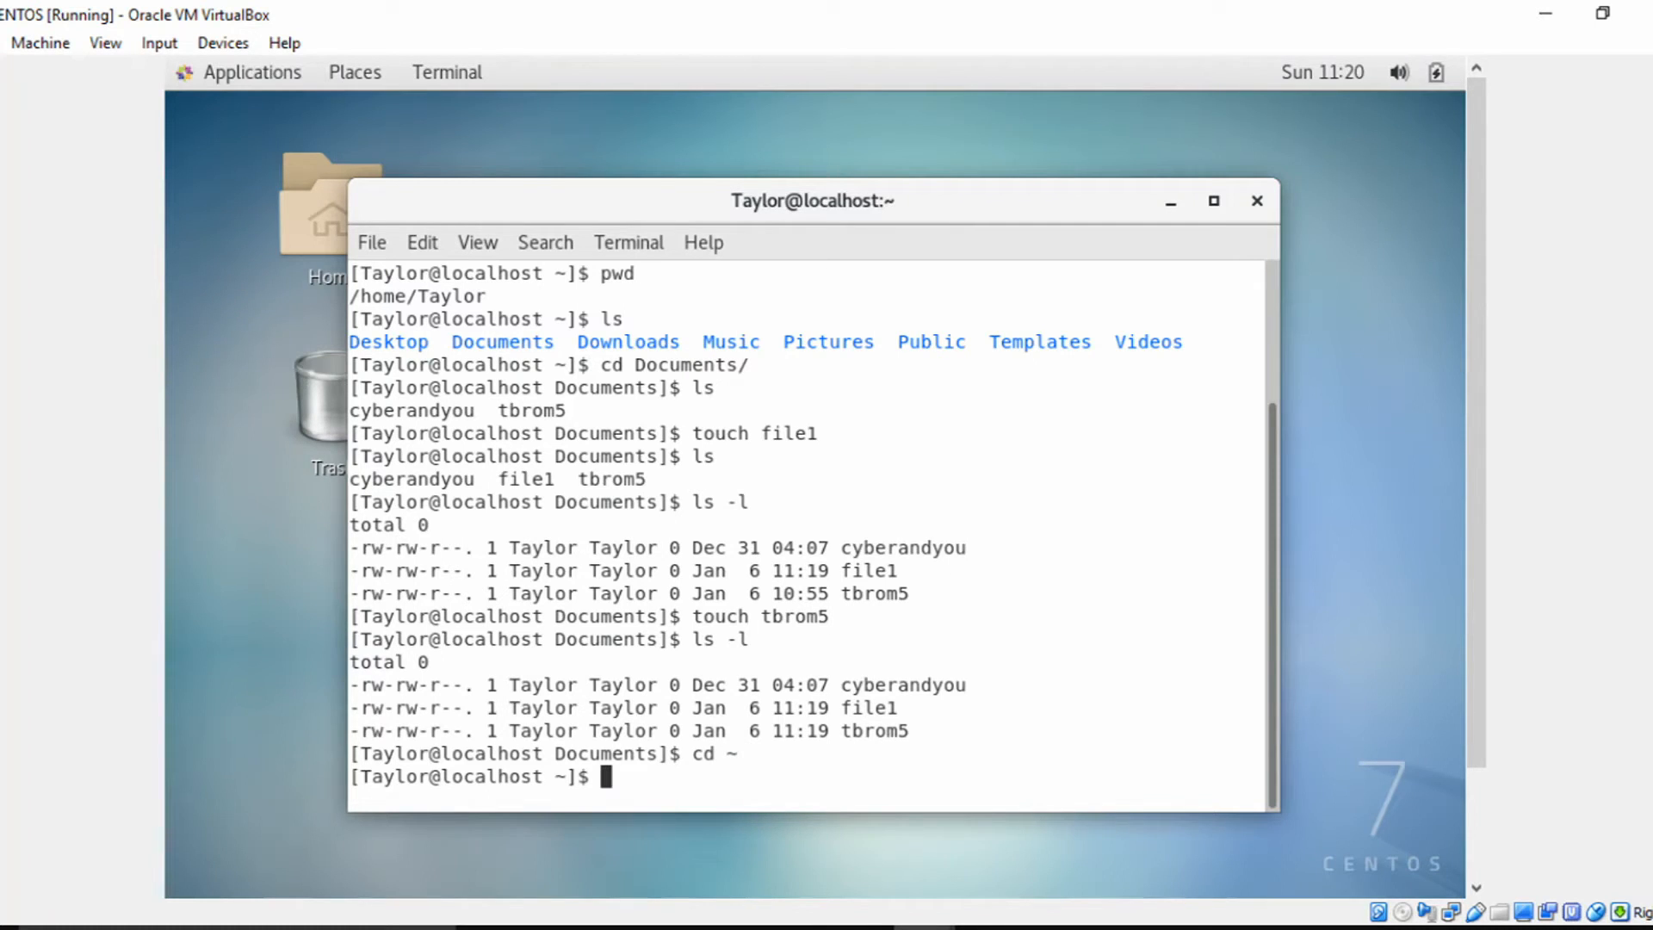
type("pwd")
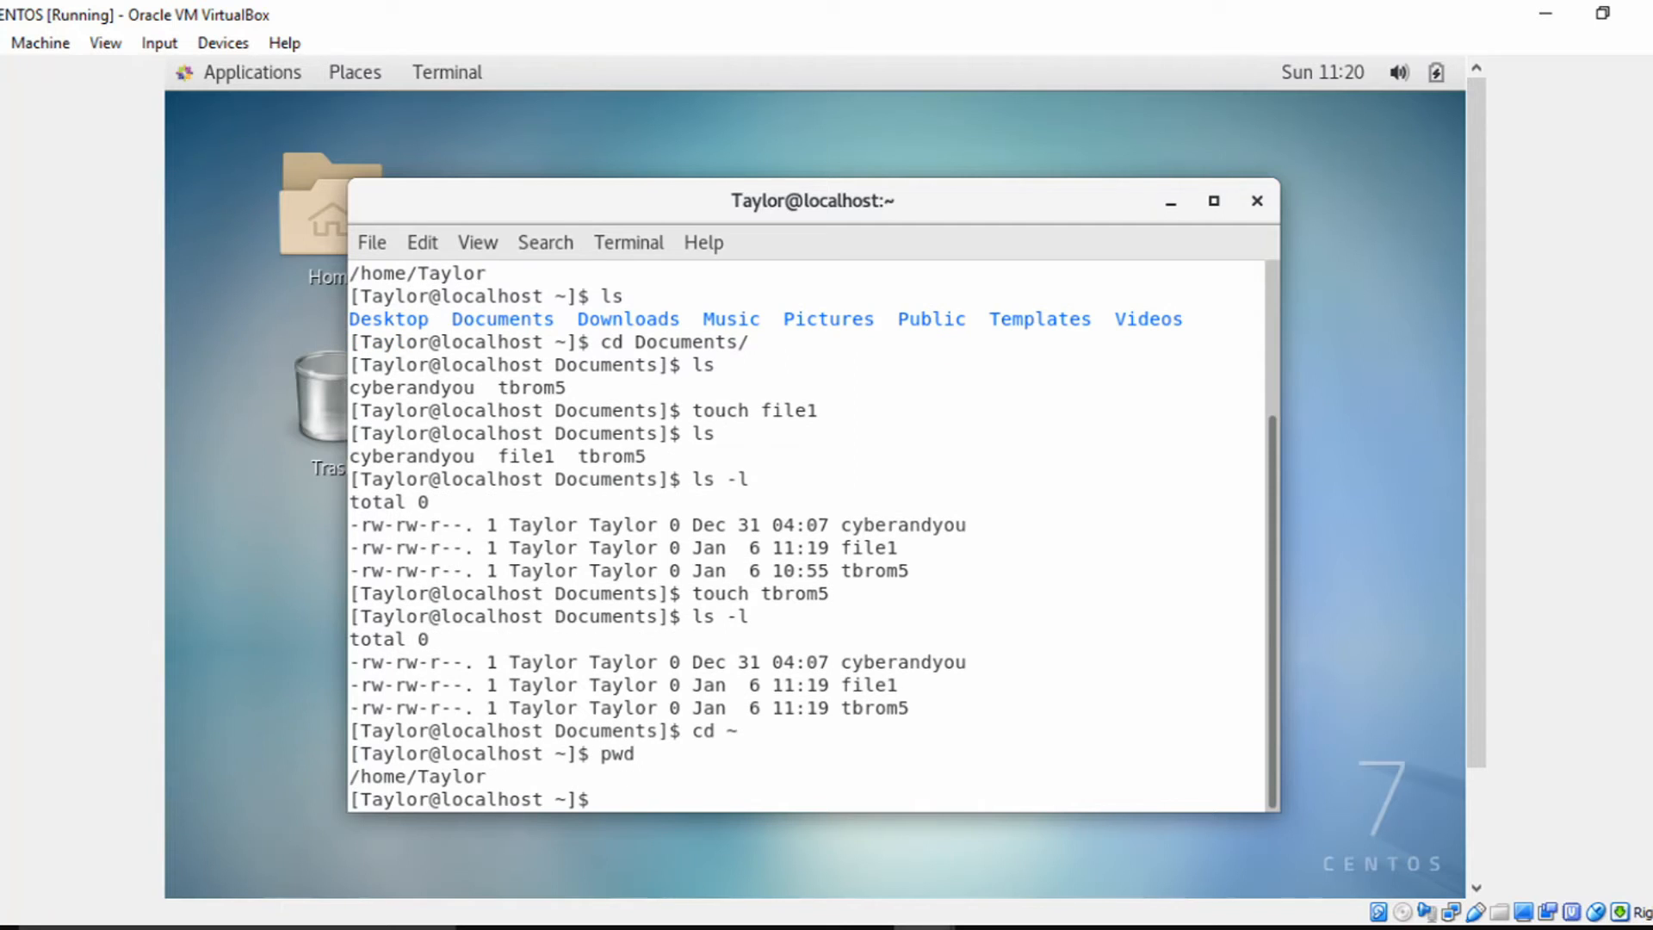
type("clear")
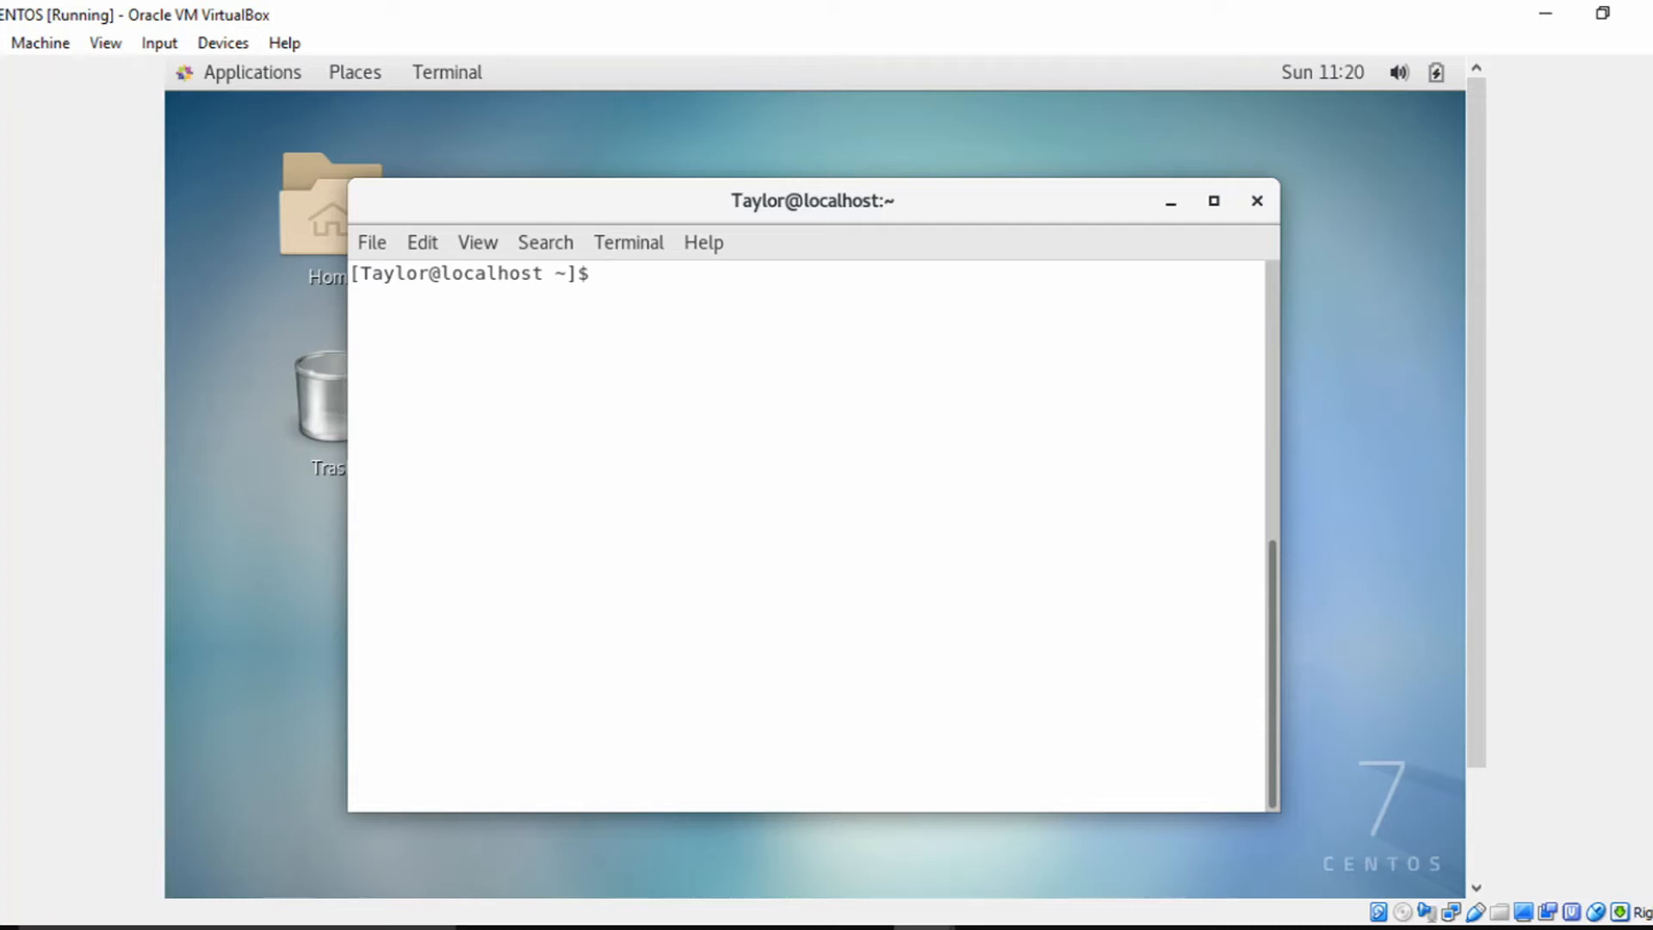
Make a test directory in home, then try mkdir one/two/three, which fails
type("ls")
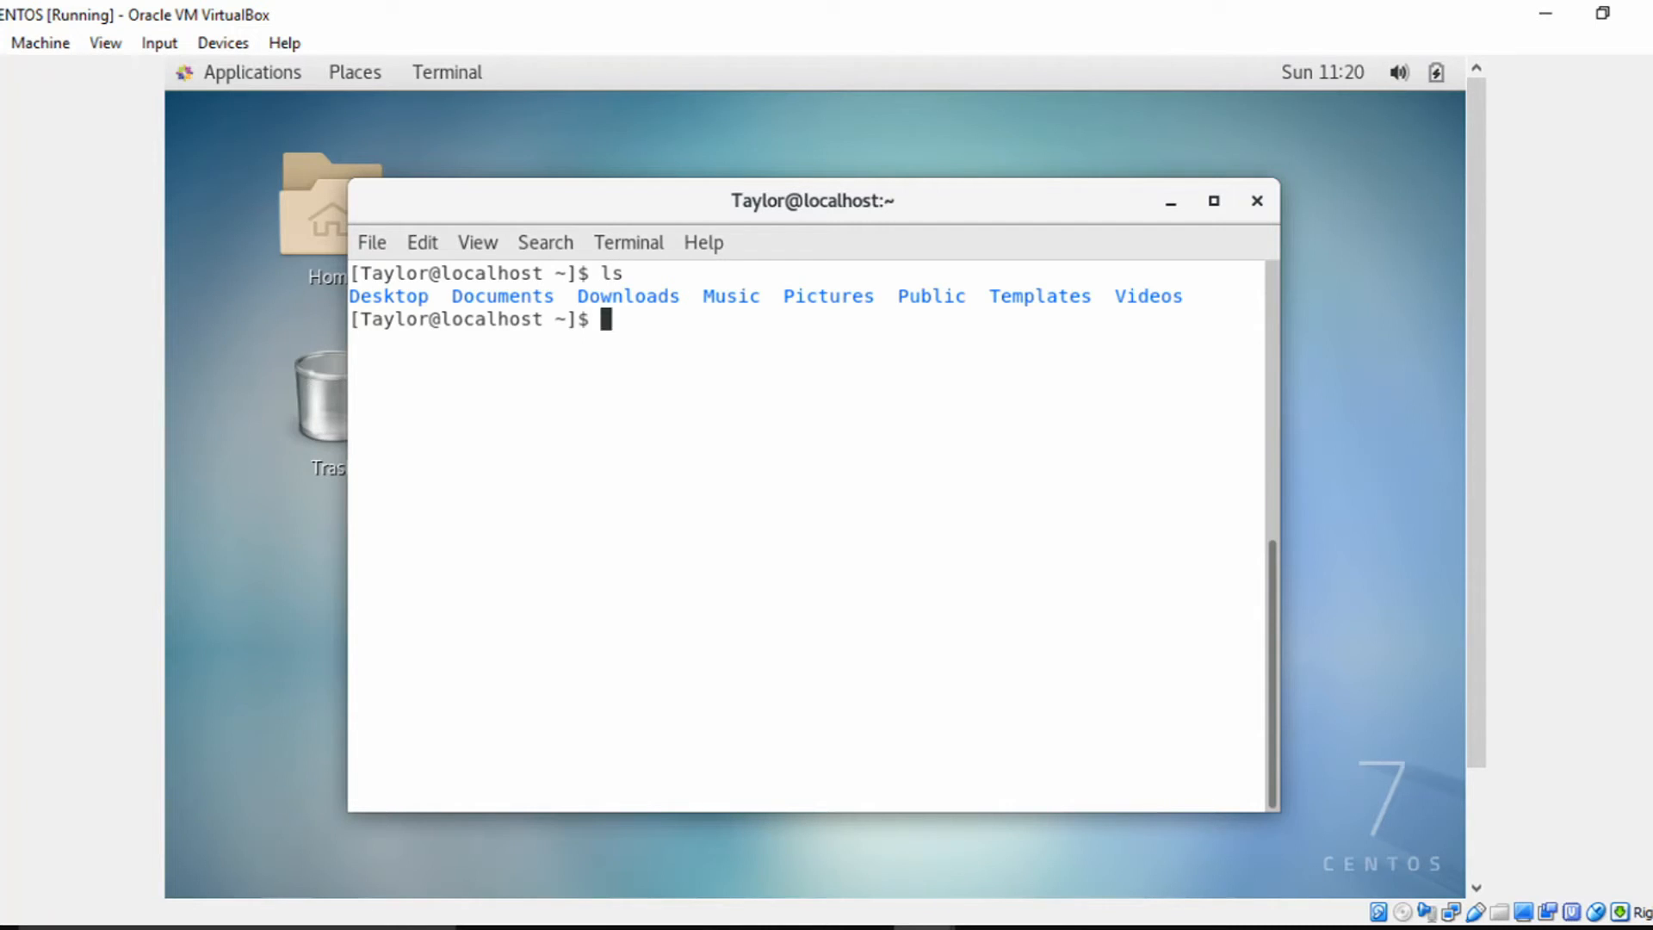
type("mkdir test")
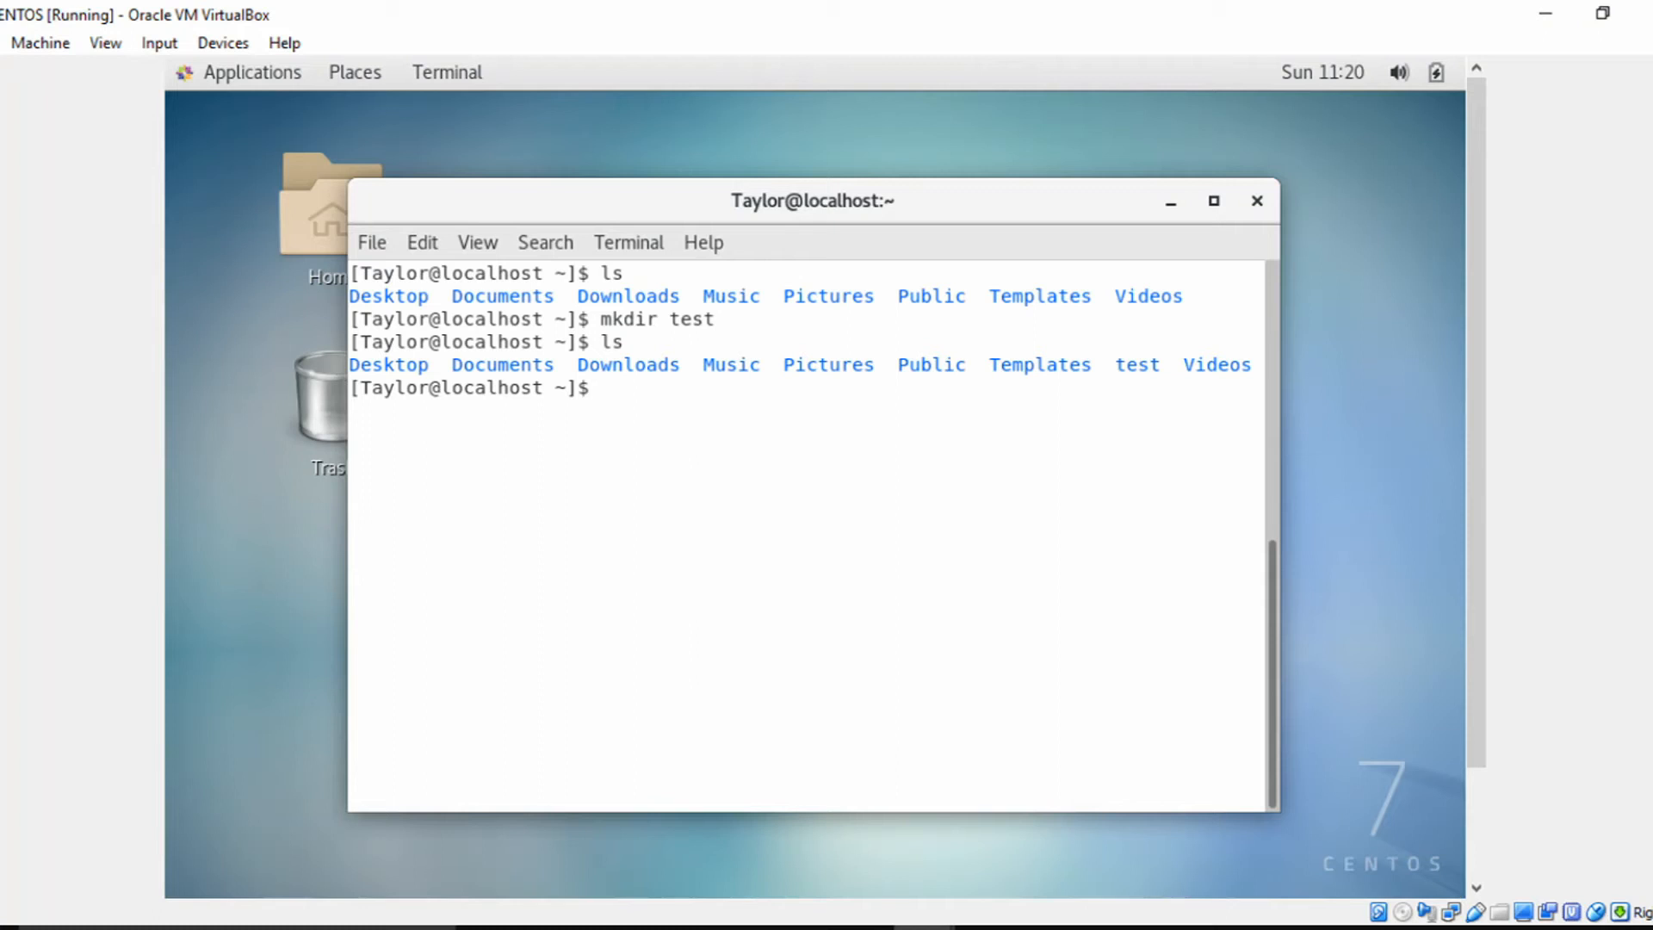
type("mkdir one")
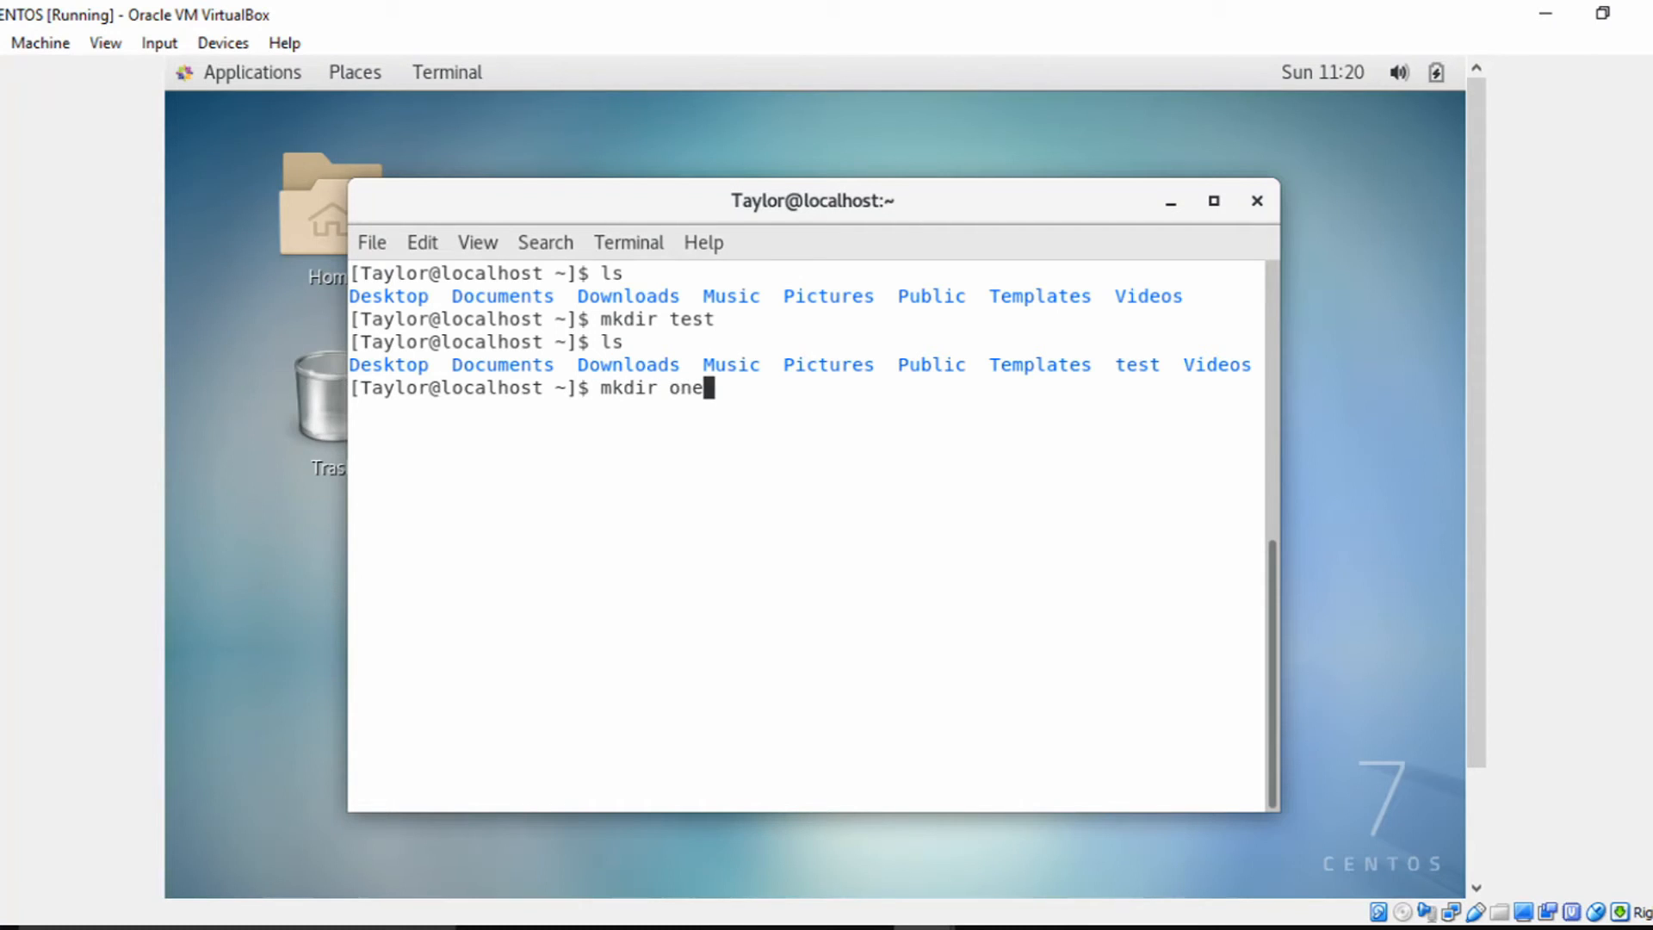
type("/two/three")
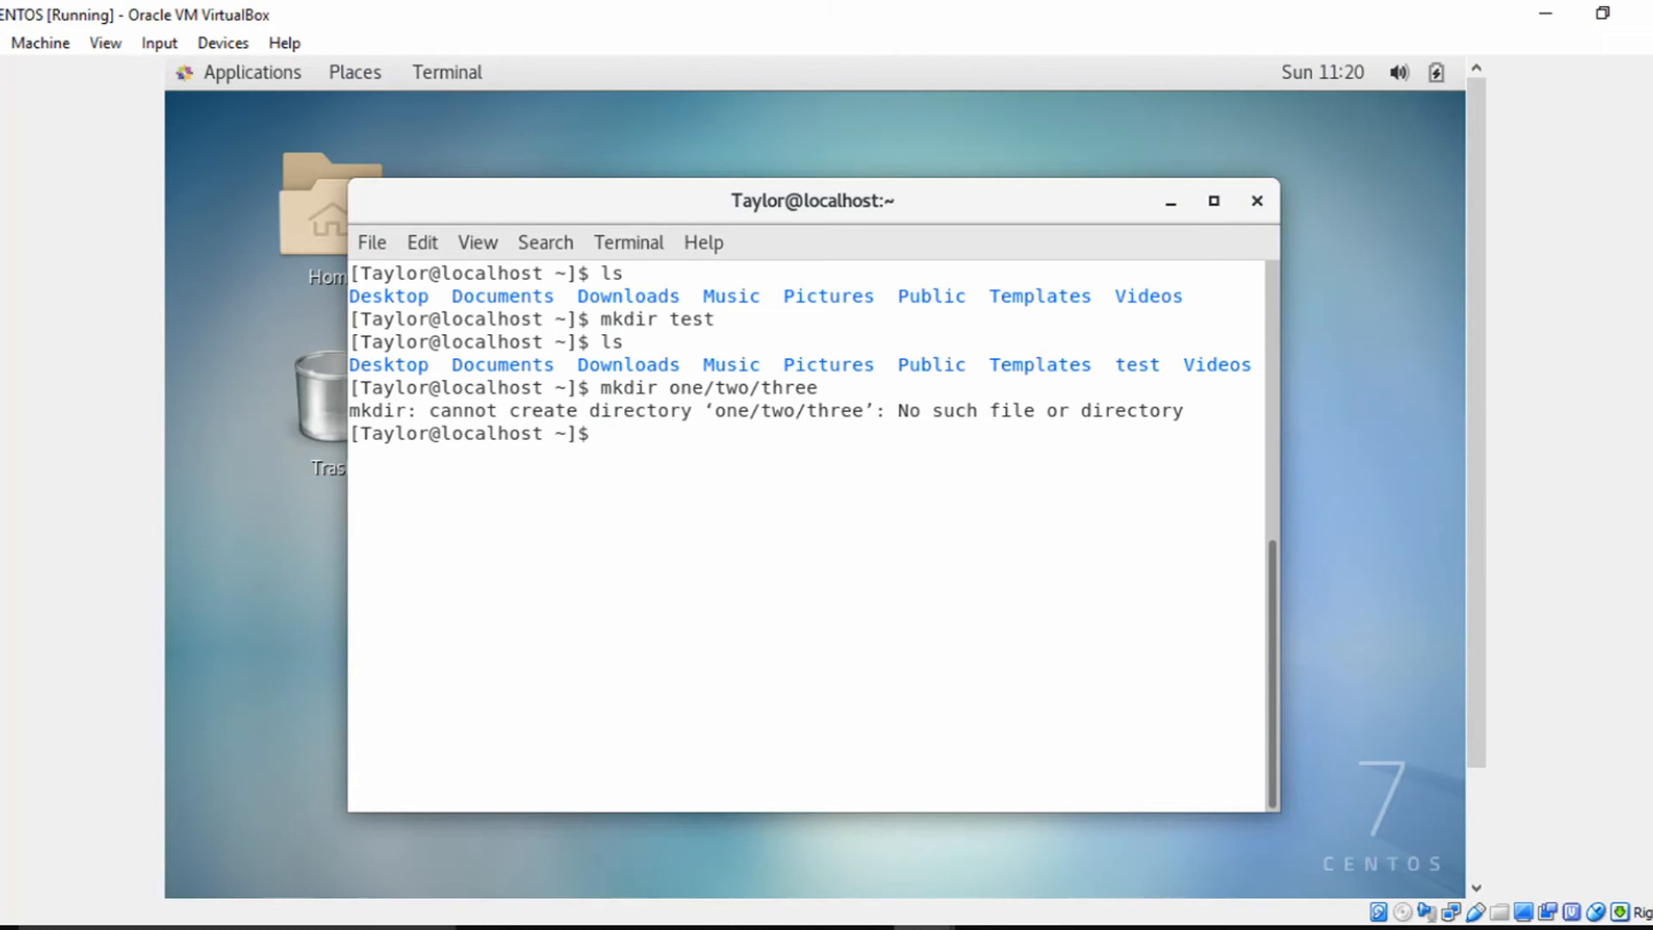
Create one/two/three with mkdir -p, enter one, and list it, then cd two
type("mk")
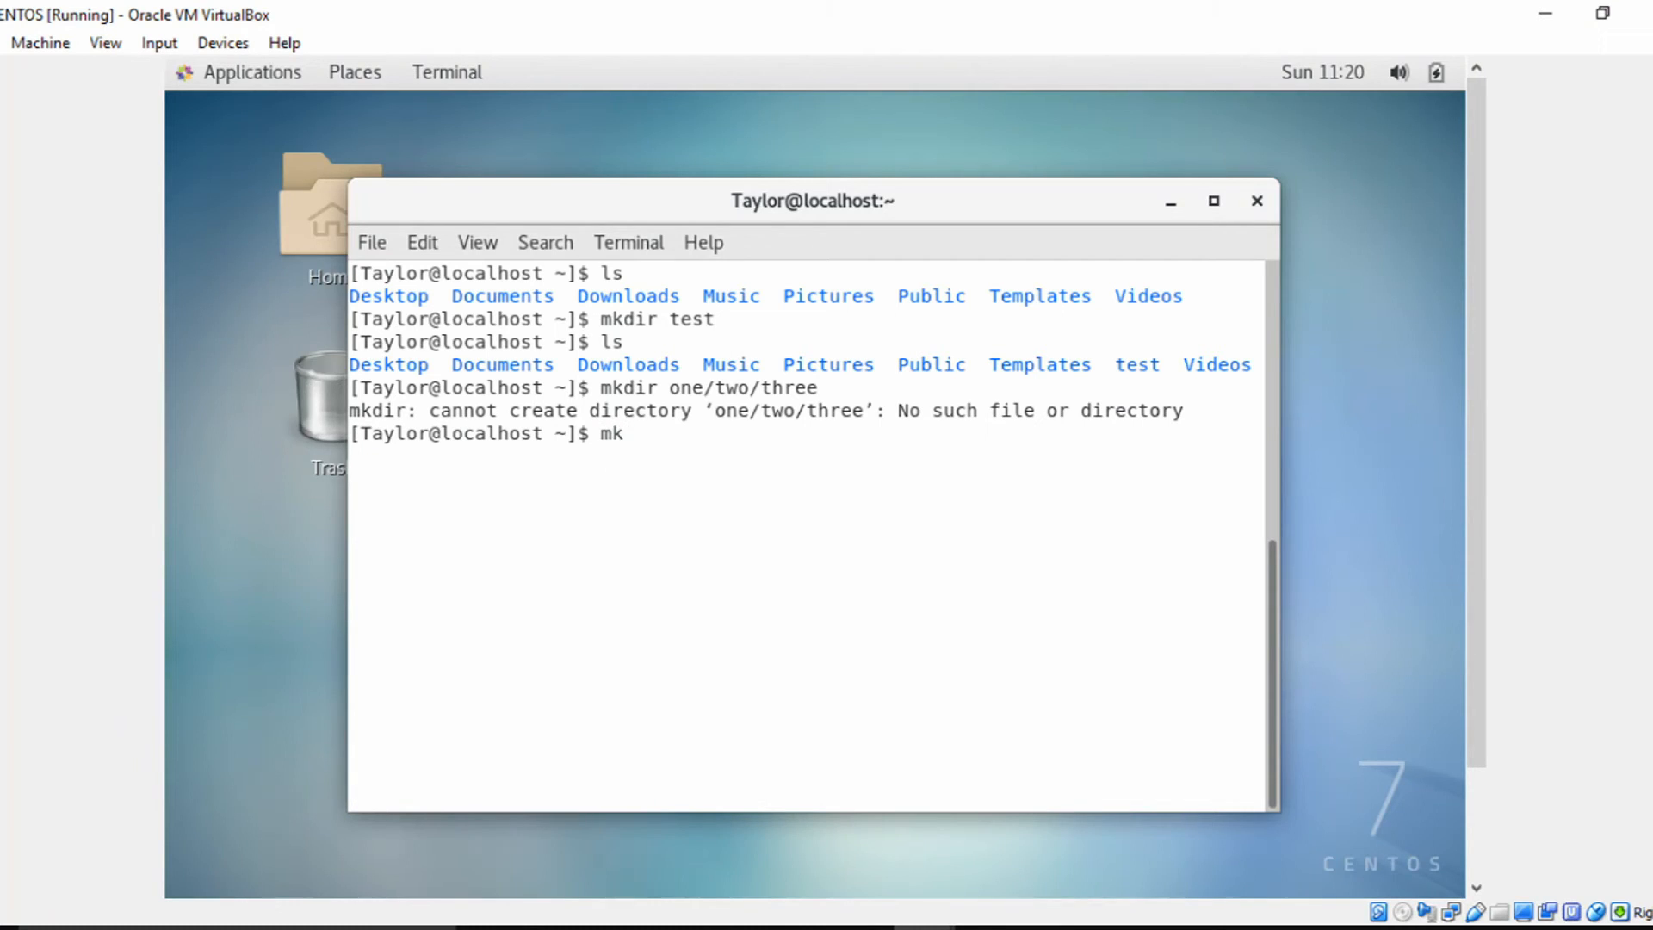
type("dir -p")
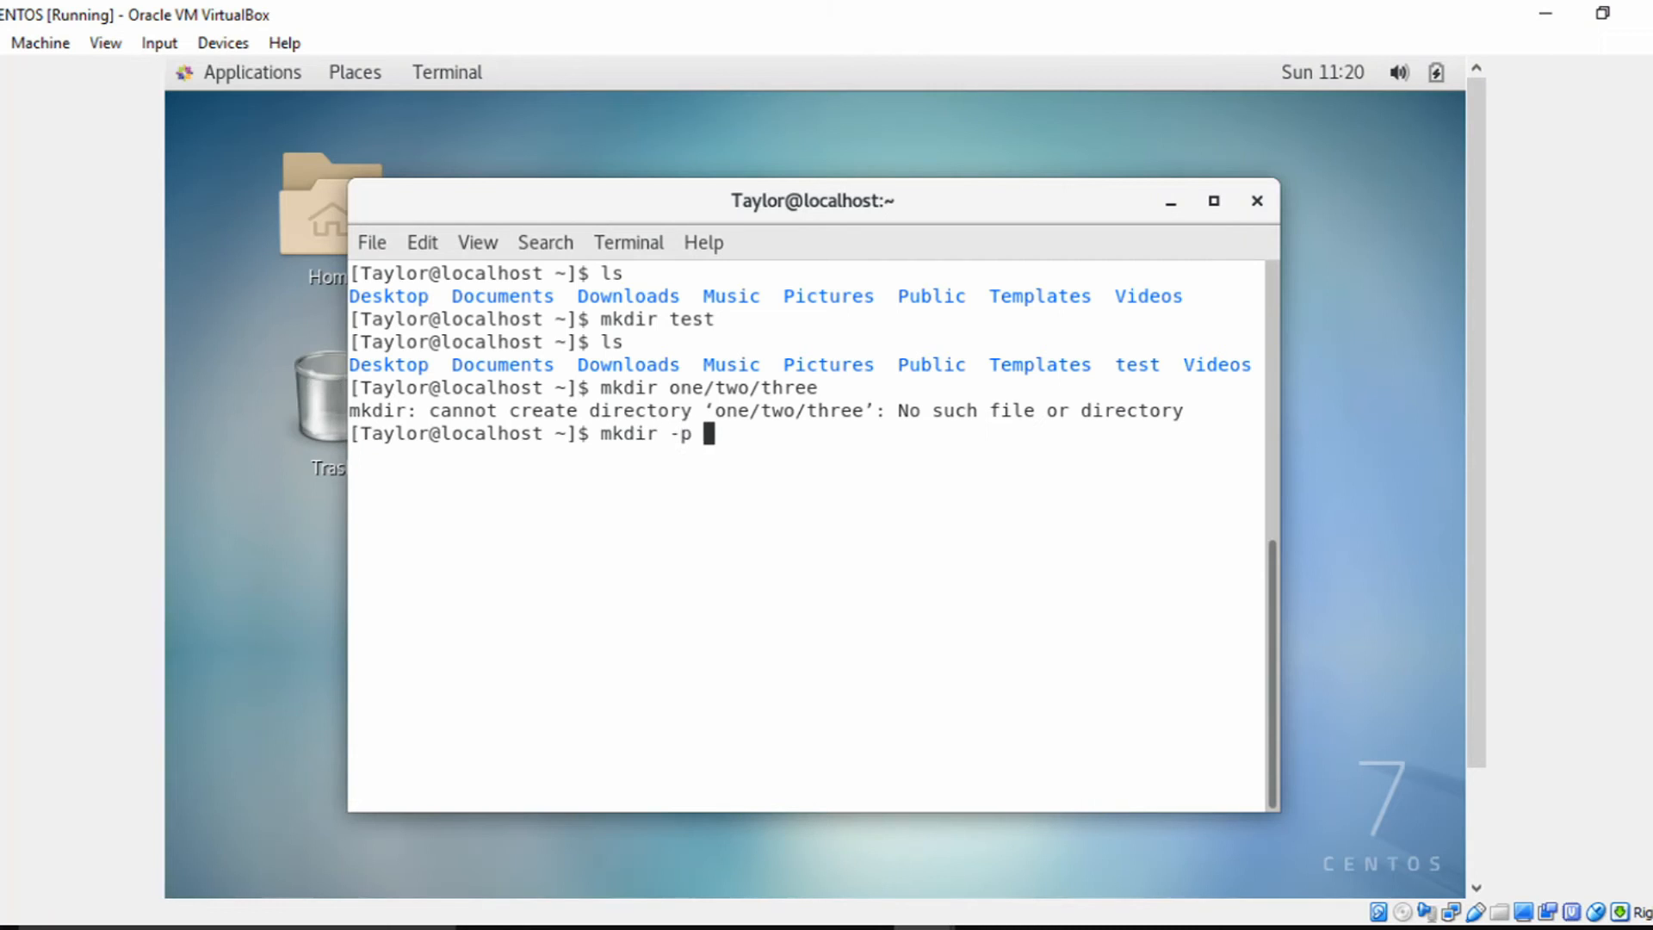
type("one/")
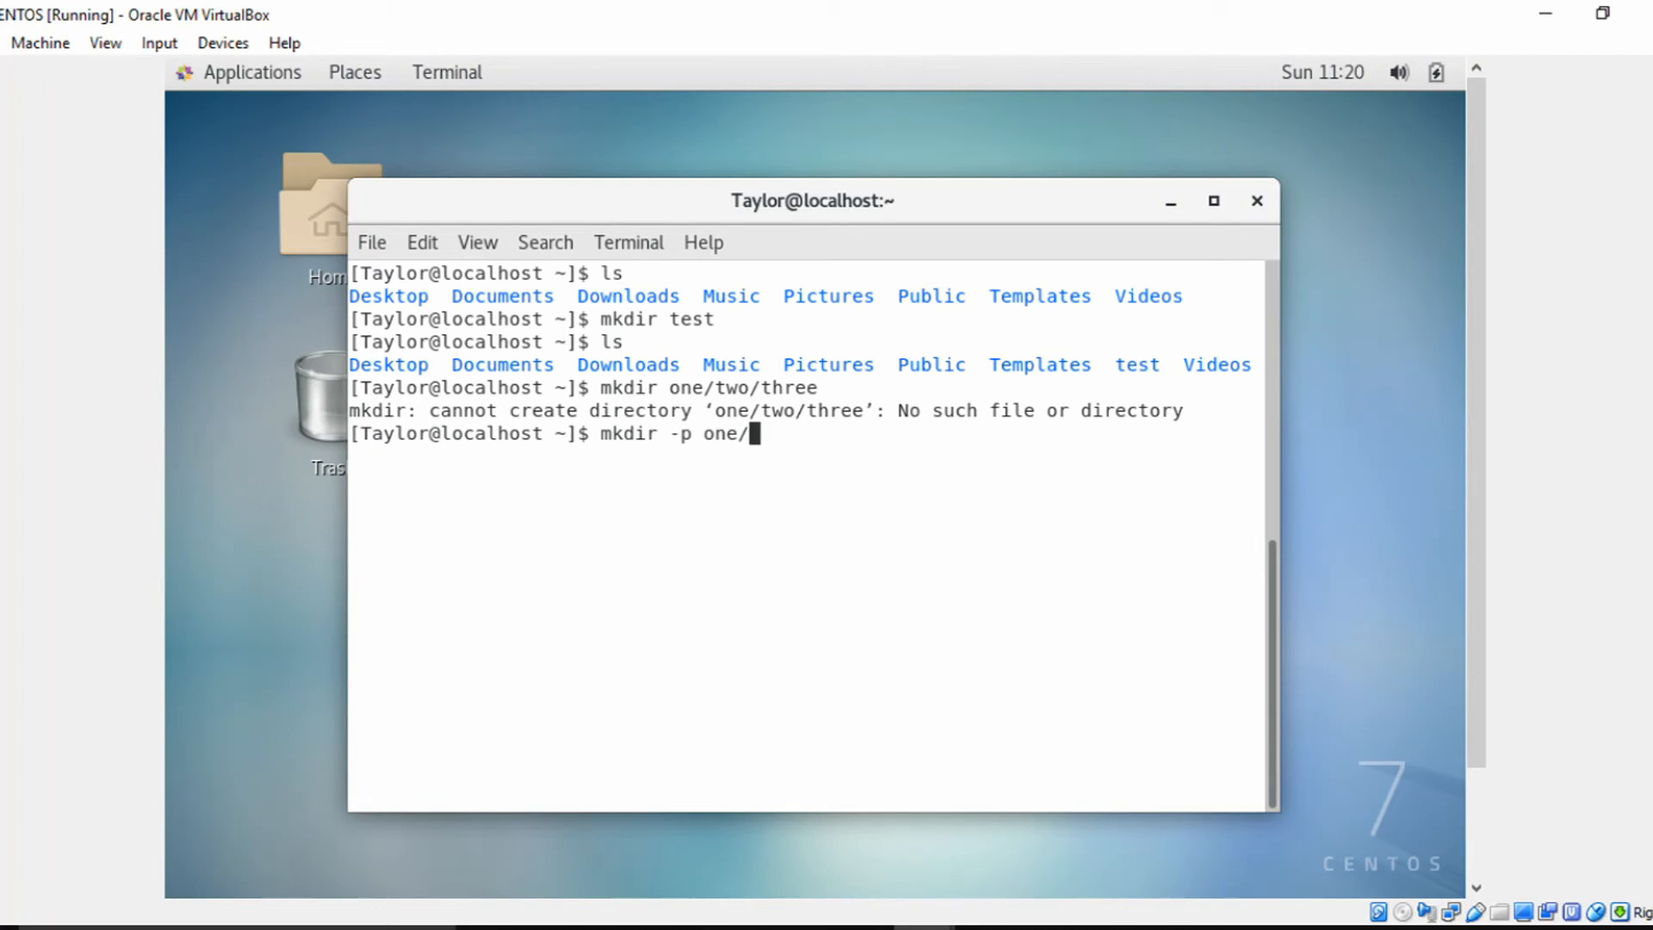
type("two/three")
type("ls")
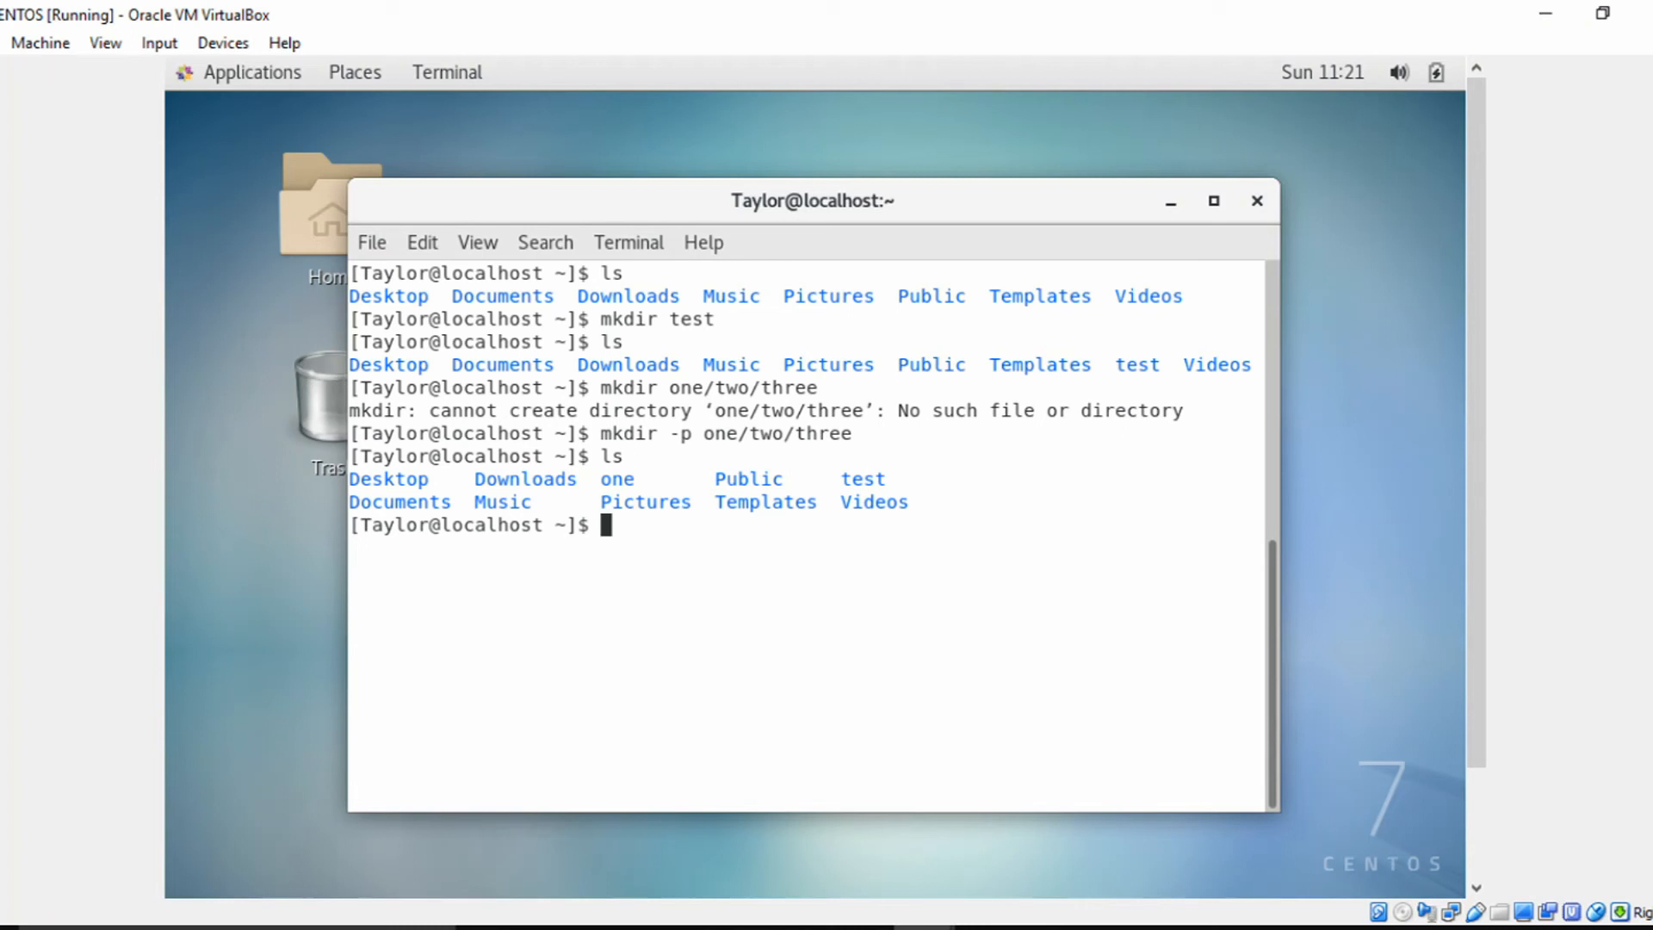
type("cd one")
type("ls")
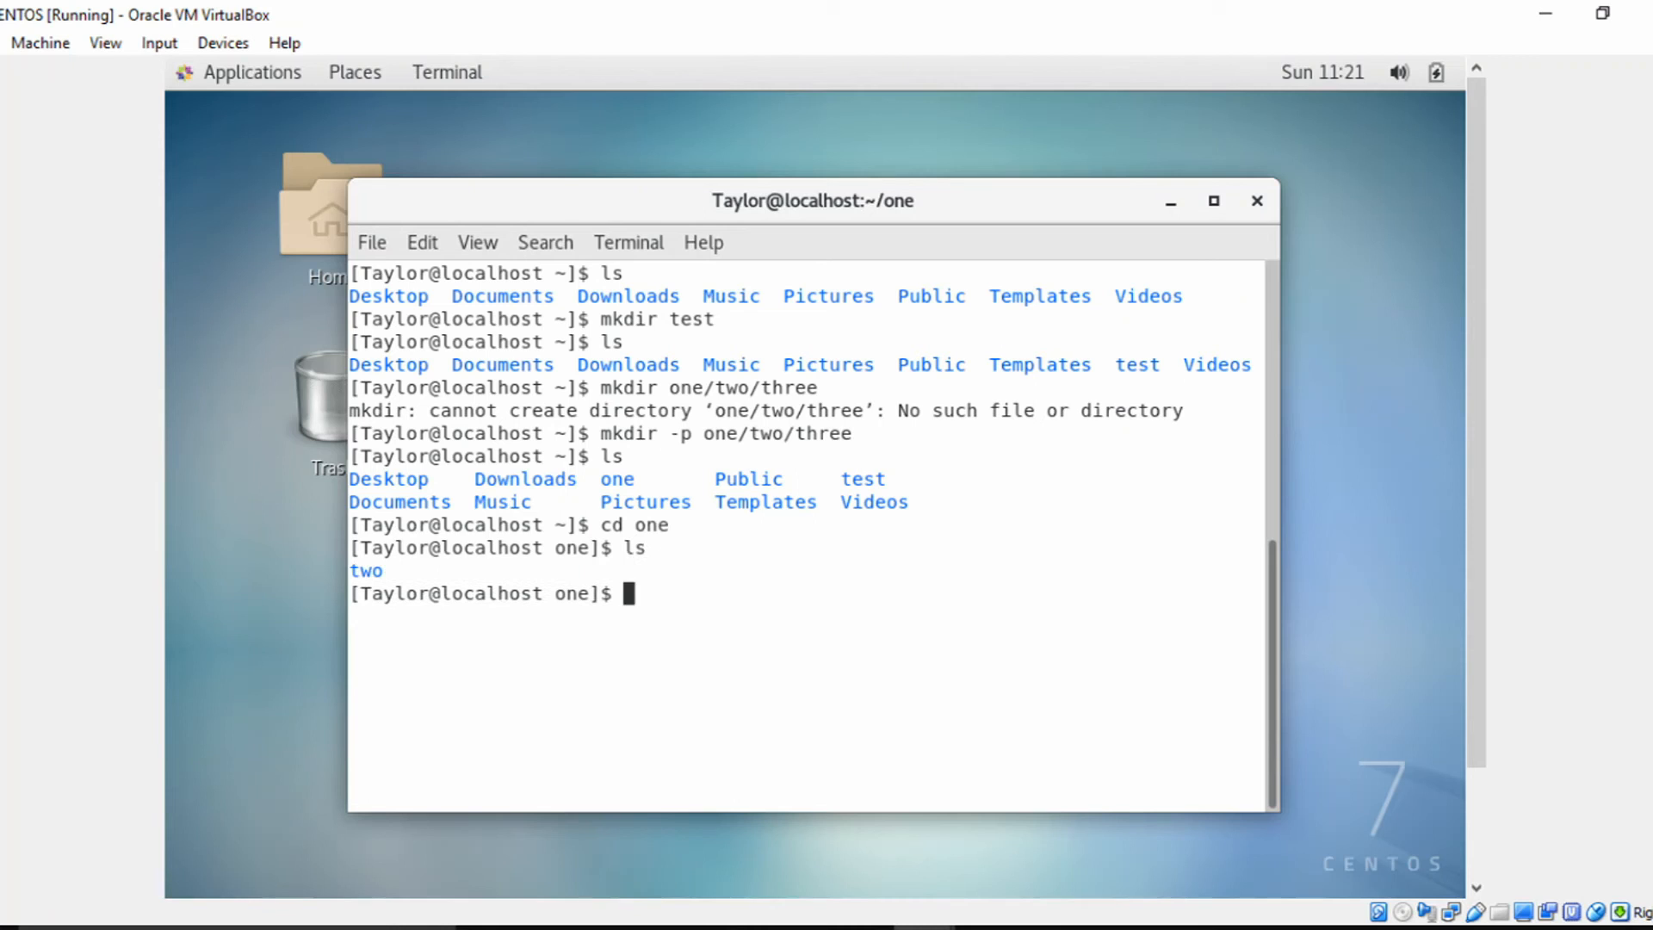
type("cd two")
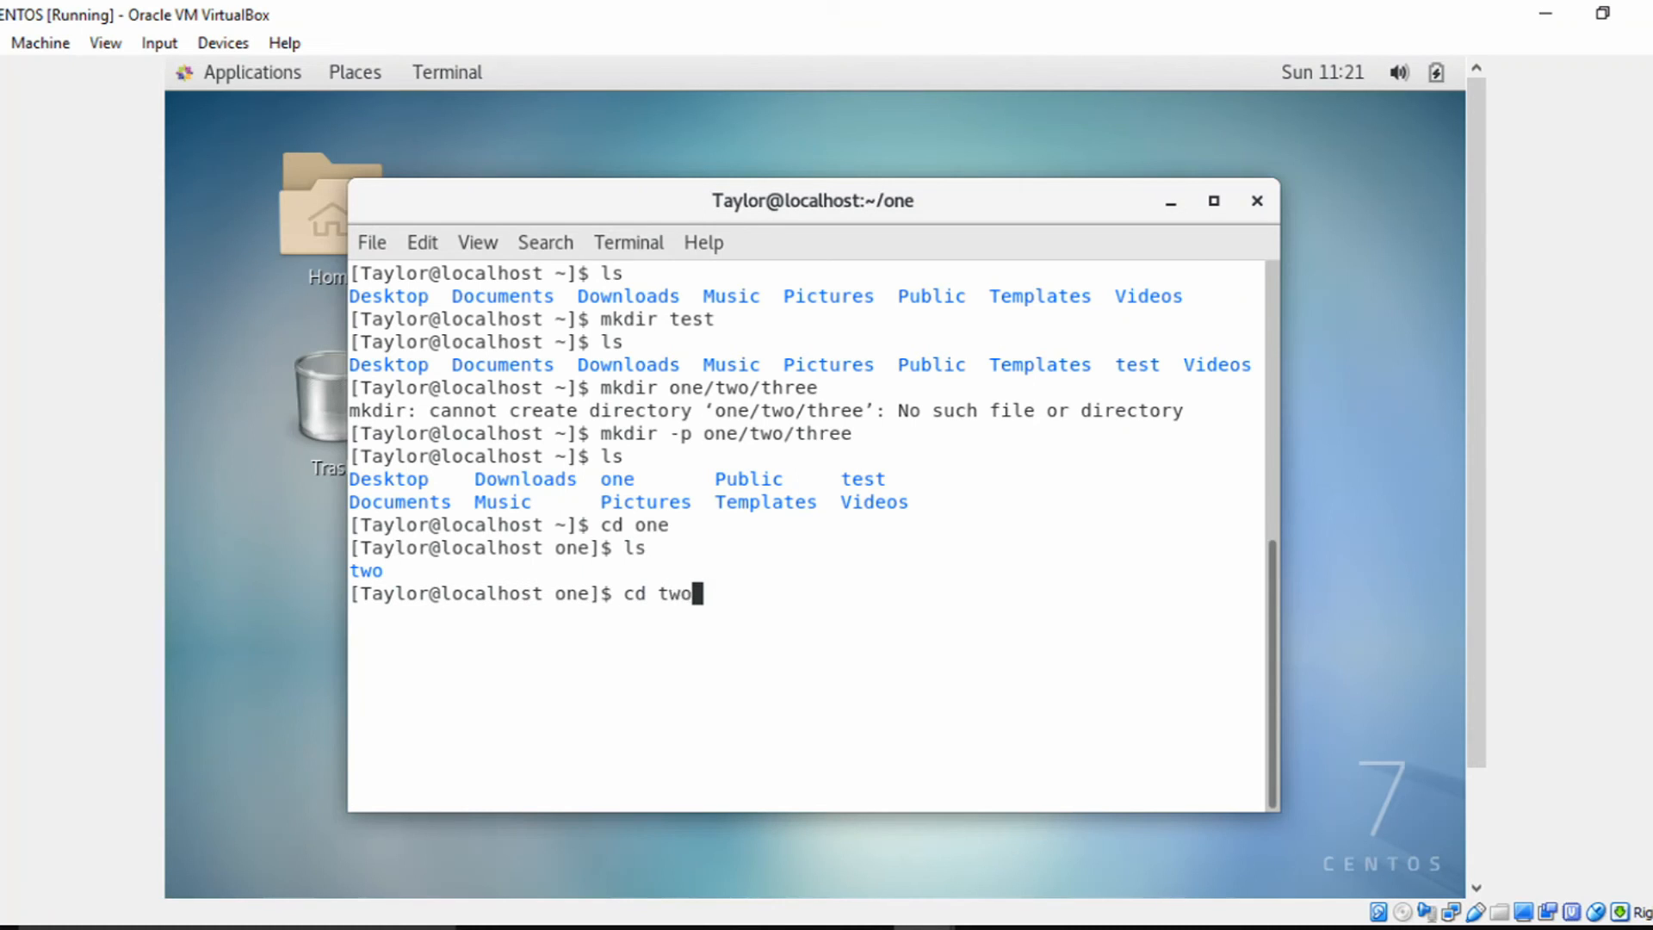